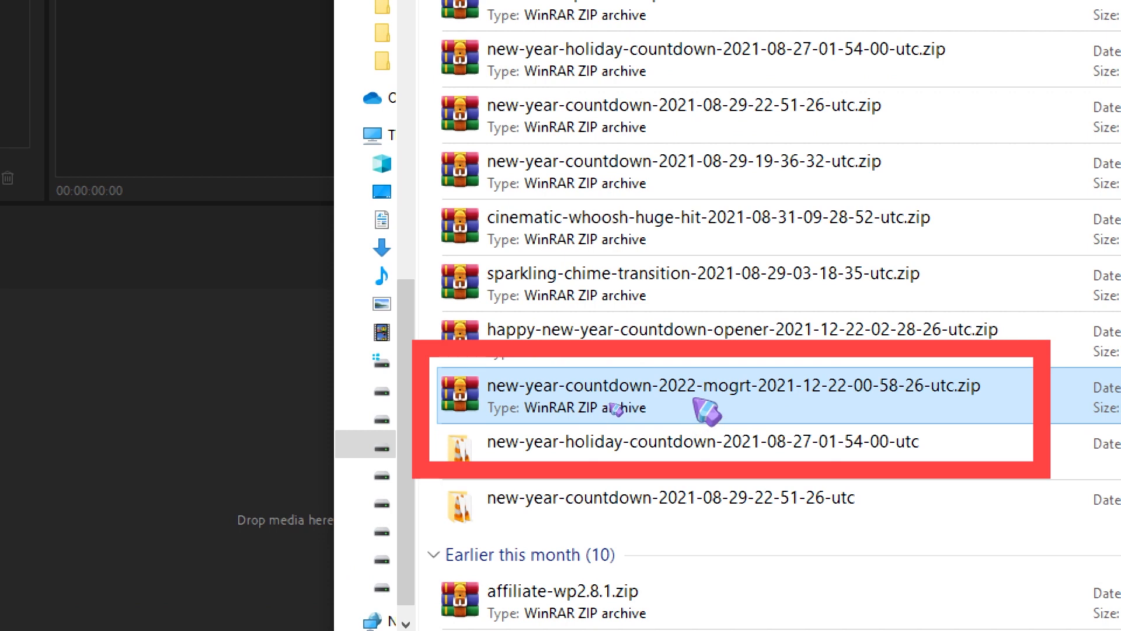
{"action": "mouse_move", "coordinate": [733, 415]}
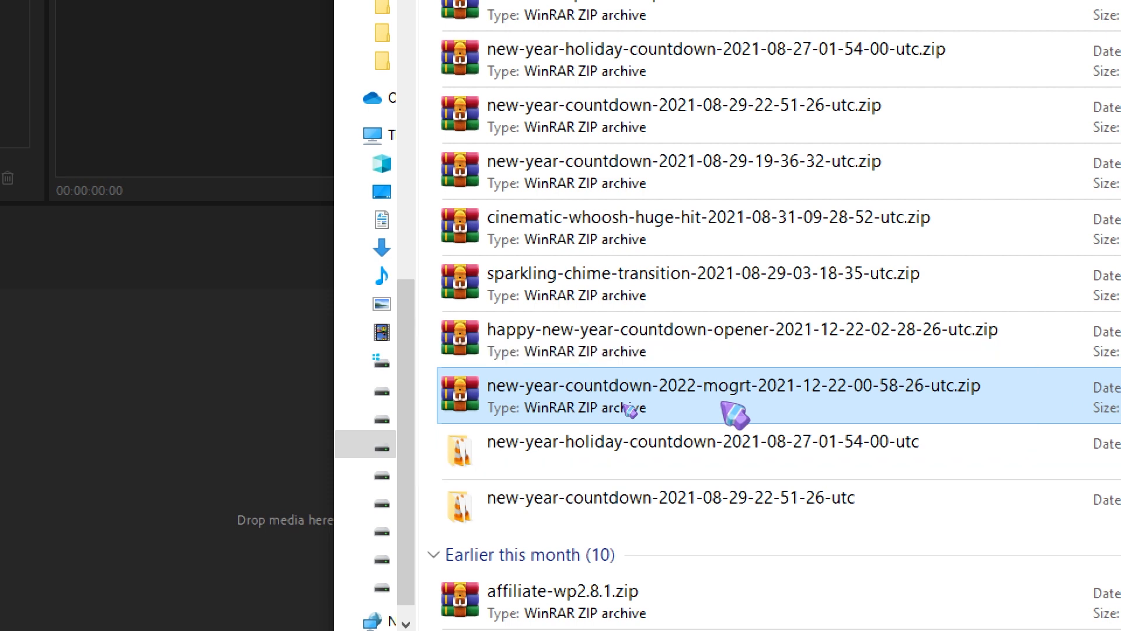
{"action": "mouse_move", "coordinate": [704, 418]}
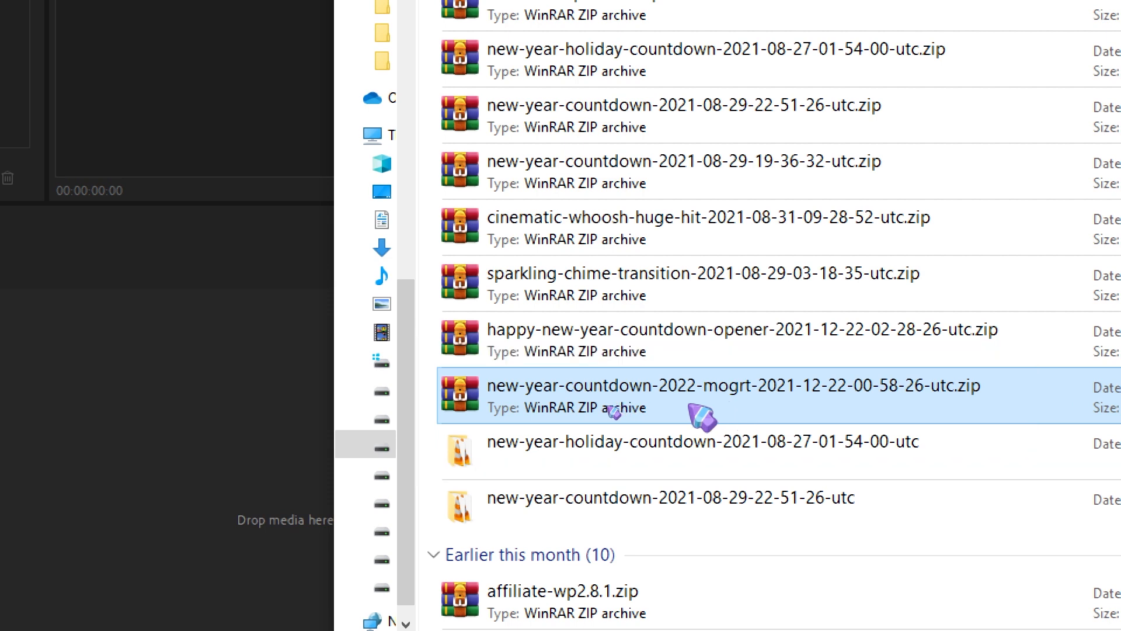
Extract the countdown MOGRT zip and select New Year Countdown 2022.mogrt in its extracted folder
{"action": "right_click", "coordinate": [728, 393]}
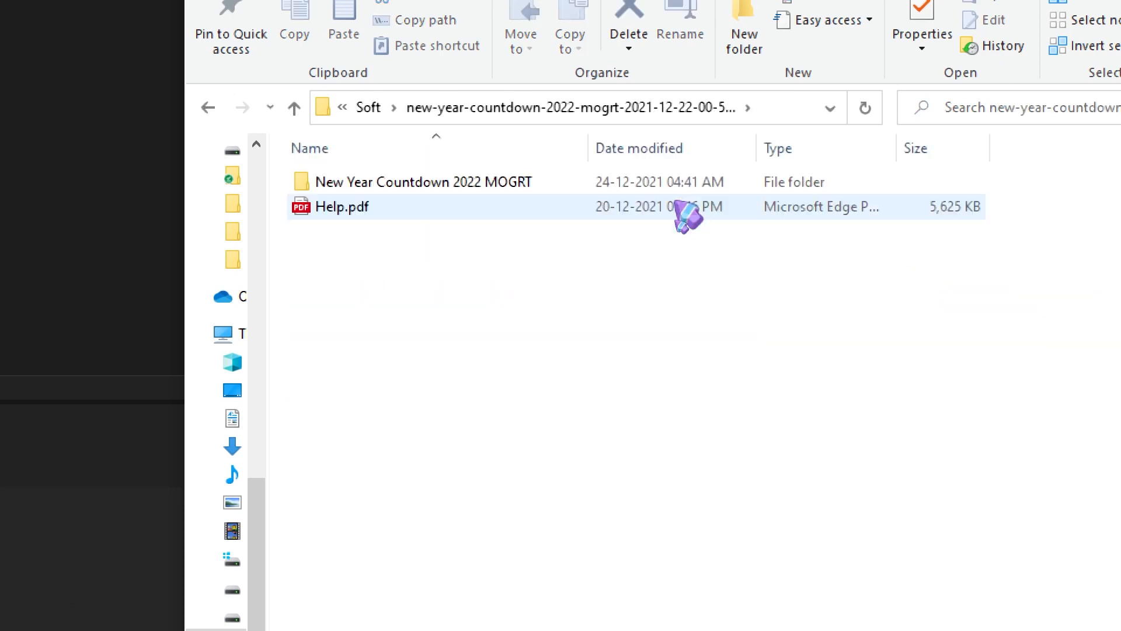
{"action": "mouse_move", "coordinate": [350, 214]}
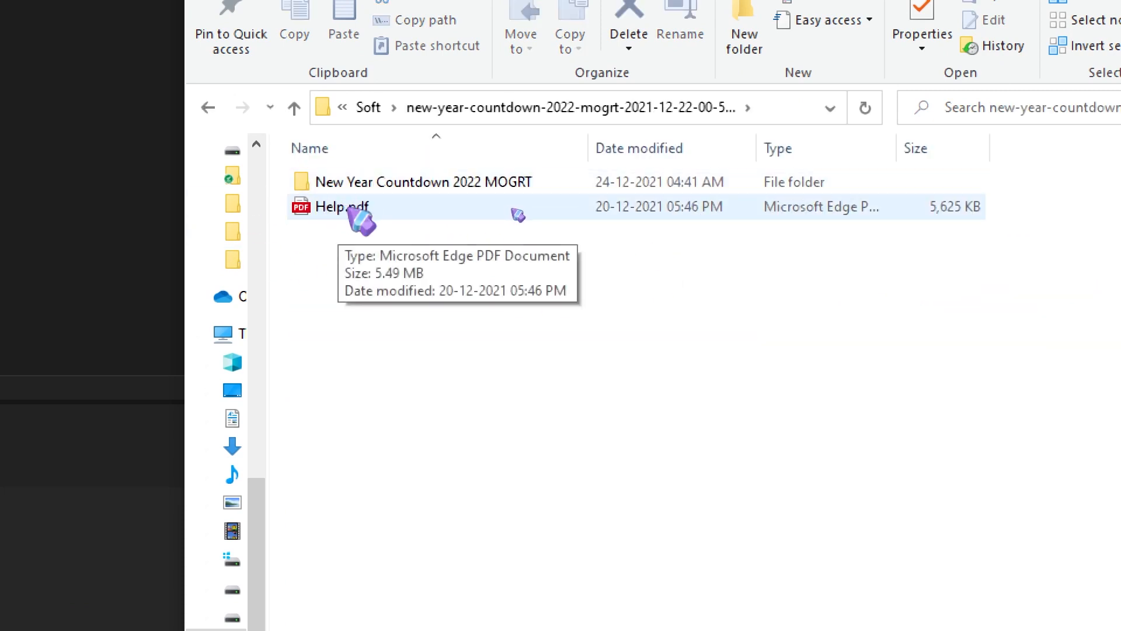
{"action": "mouse_move", "coordinate": [414, 216]}
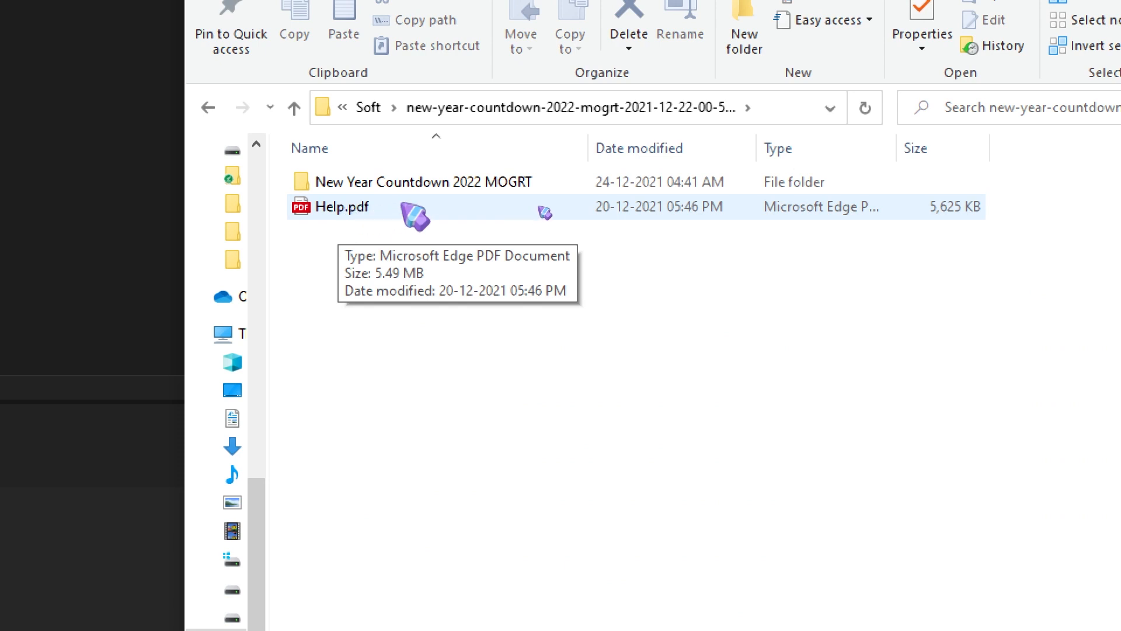
{"action": "mouse_move", "coordinate": [421, 182]}
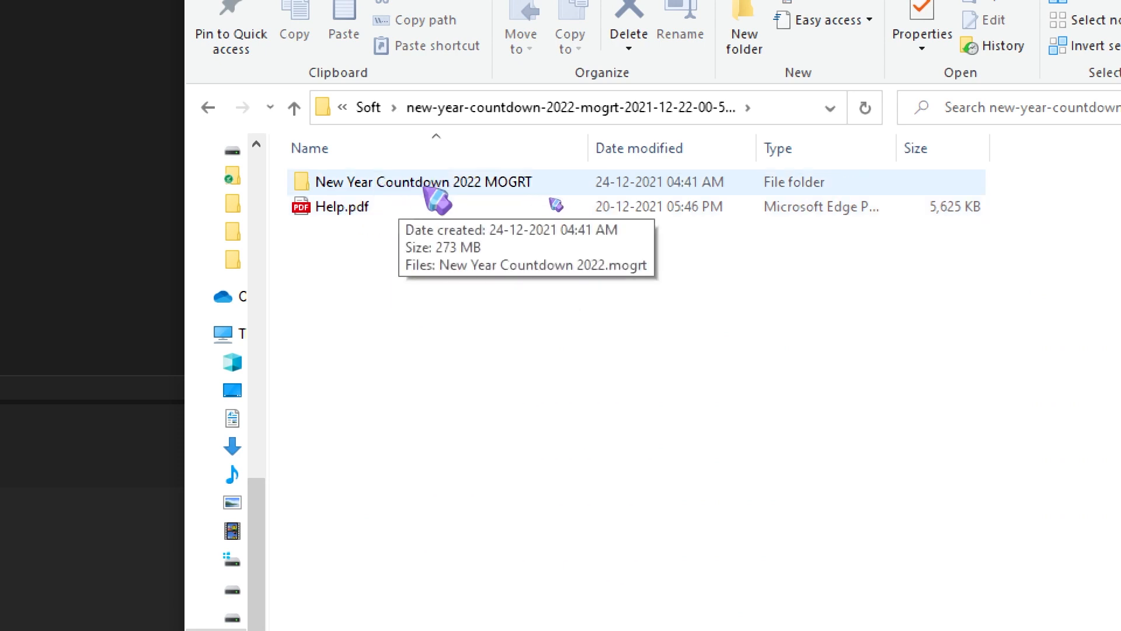
{"action": "double_click", "coordinate": [421, 182]}
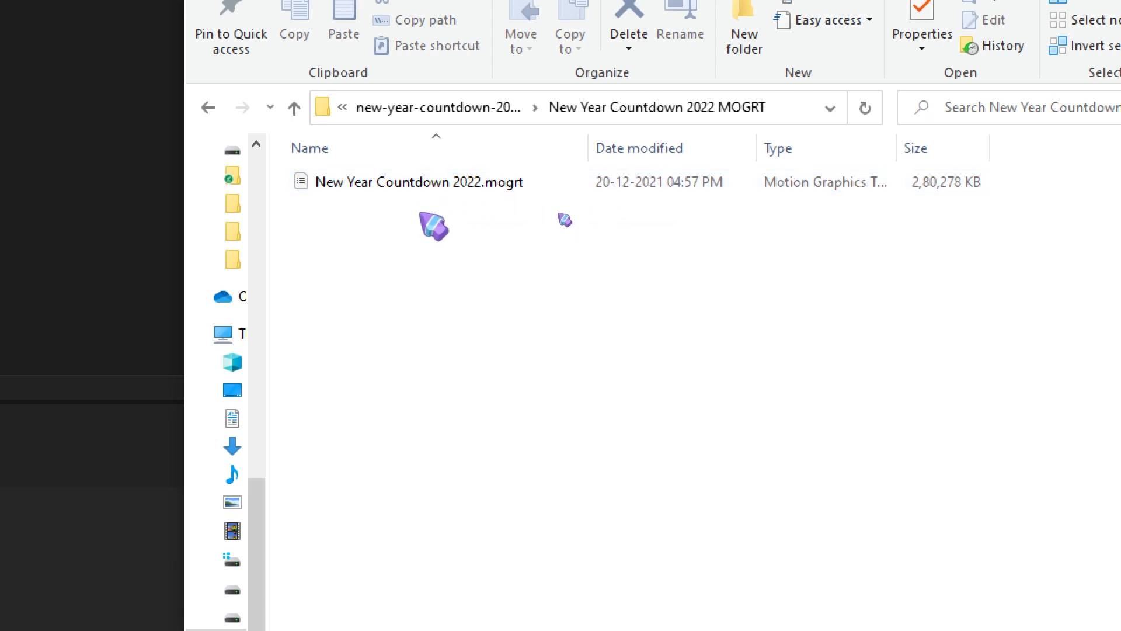
{"action": "left_click", "coordinate": [414, 183]}
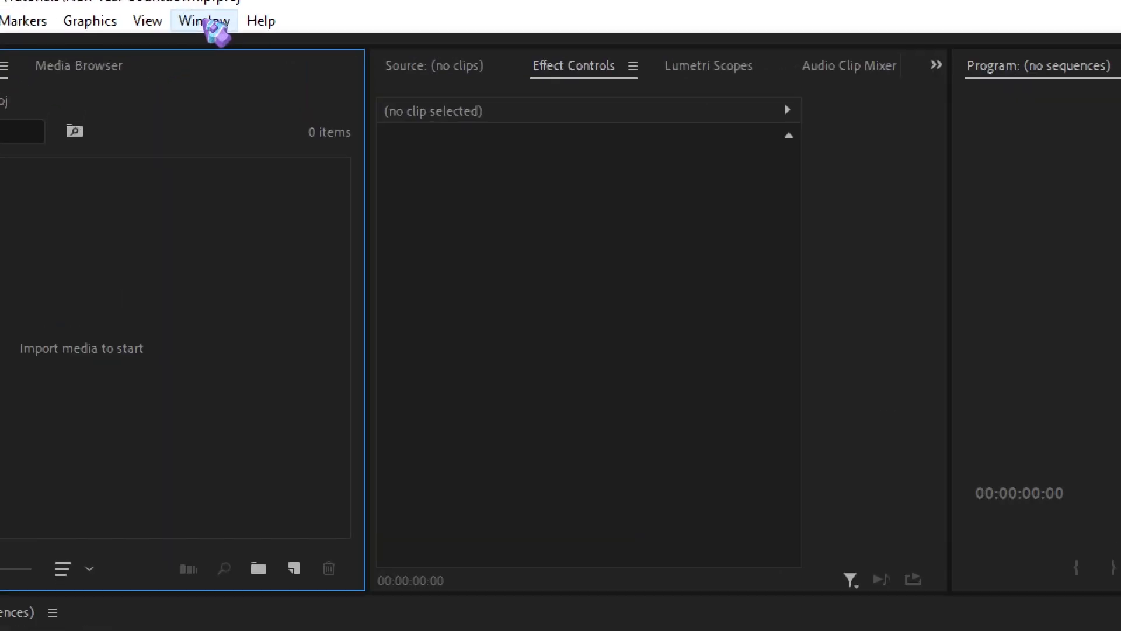
Show the Essential Graphics panel from the Window menu
{"action": "left_click", "coordinate": [203, 20]}
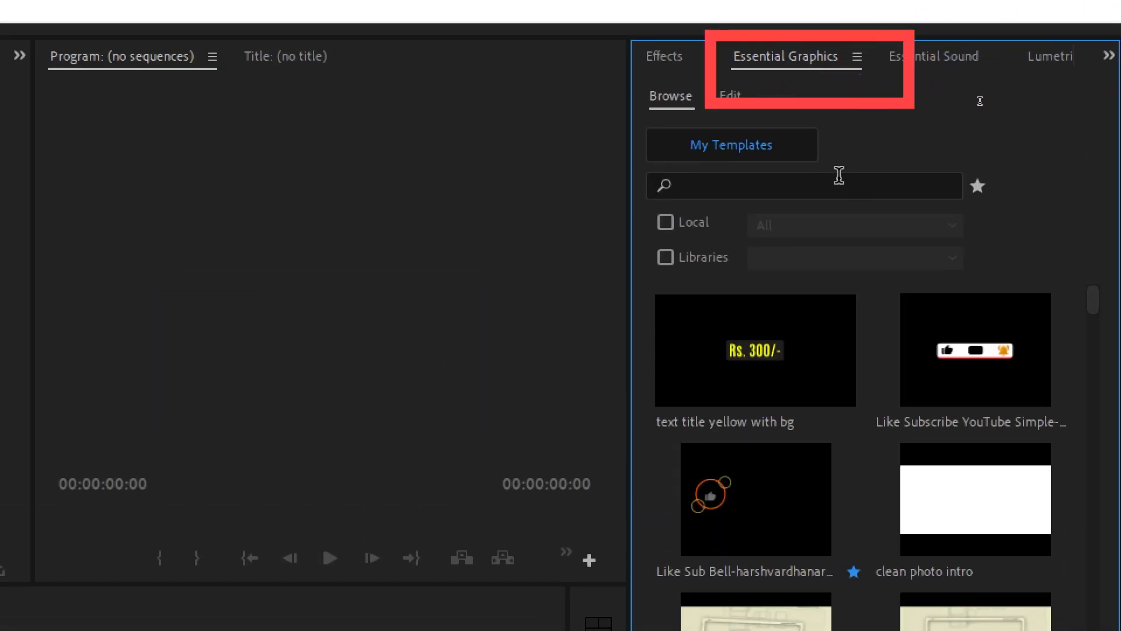
{"action": "mouse_move", "coordinate": [1048, 407]}
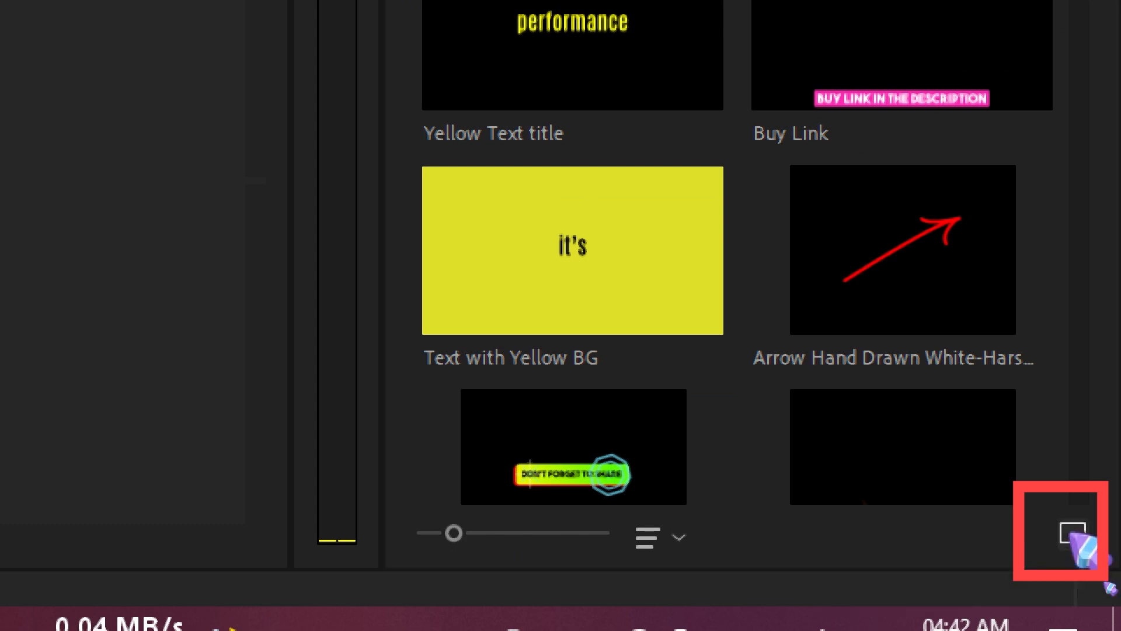
{"action": "left_click", "coordinate": [1065, 533]}
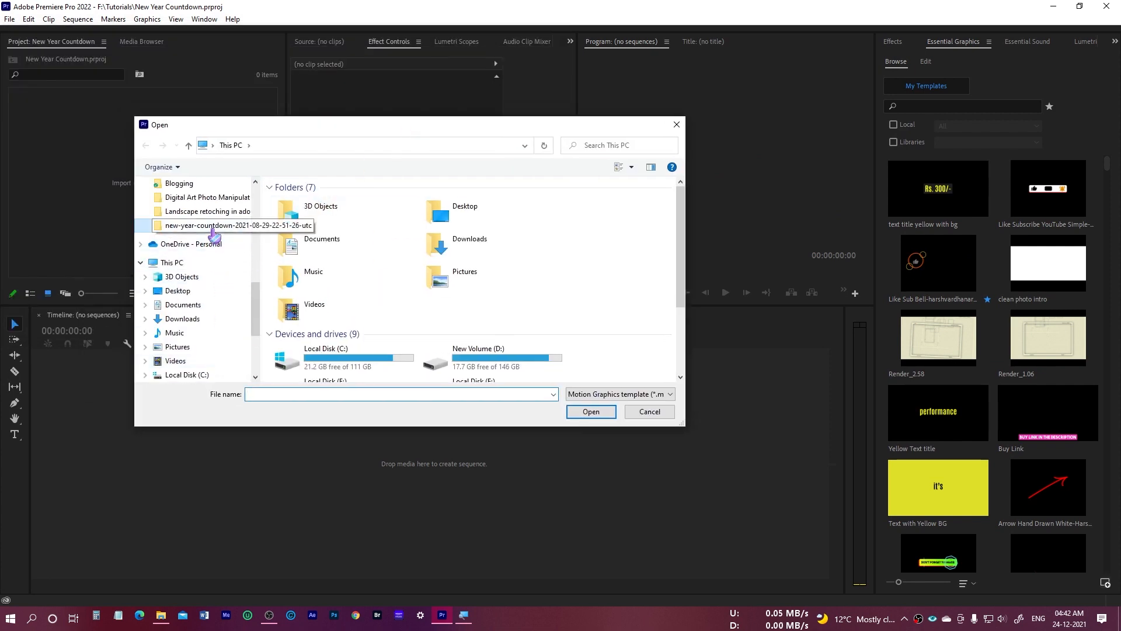
{"action": "double_click", "coordinate": [229, 225]}
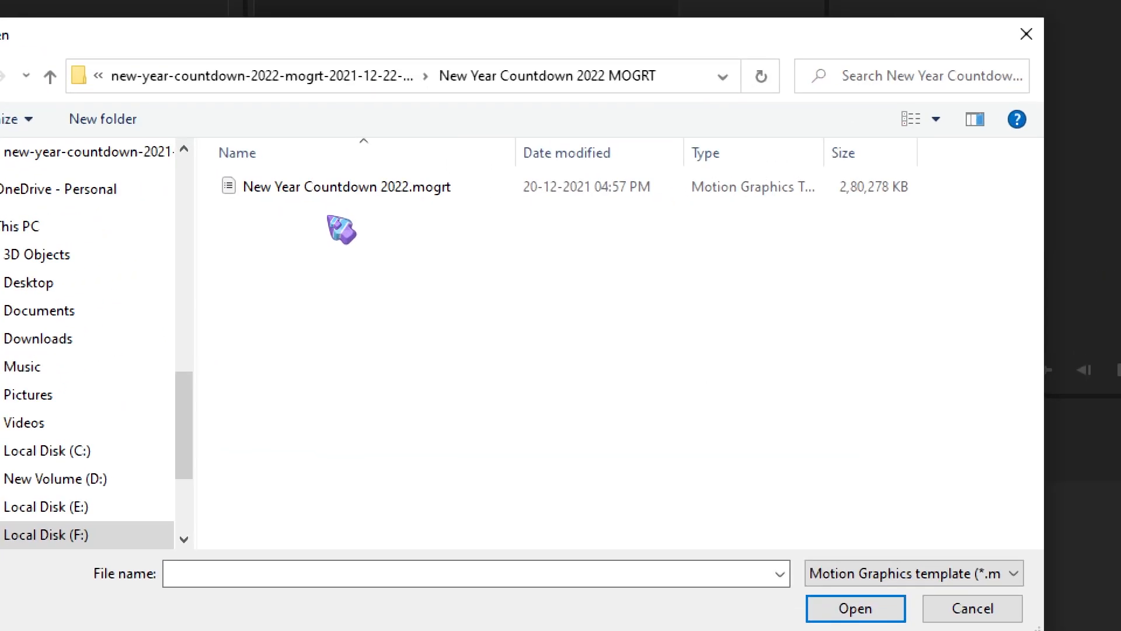
{"action": "left_click", "coordinate": [347, 187]}
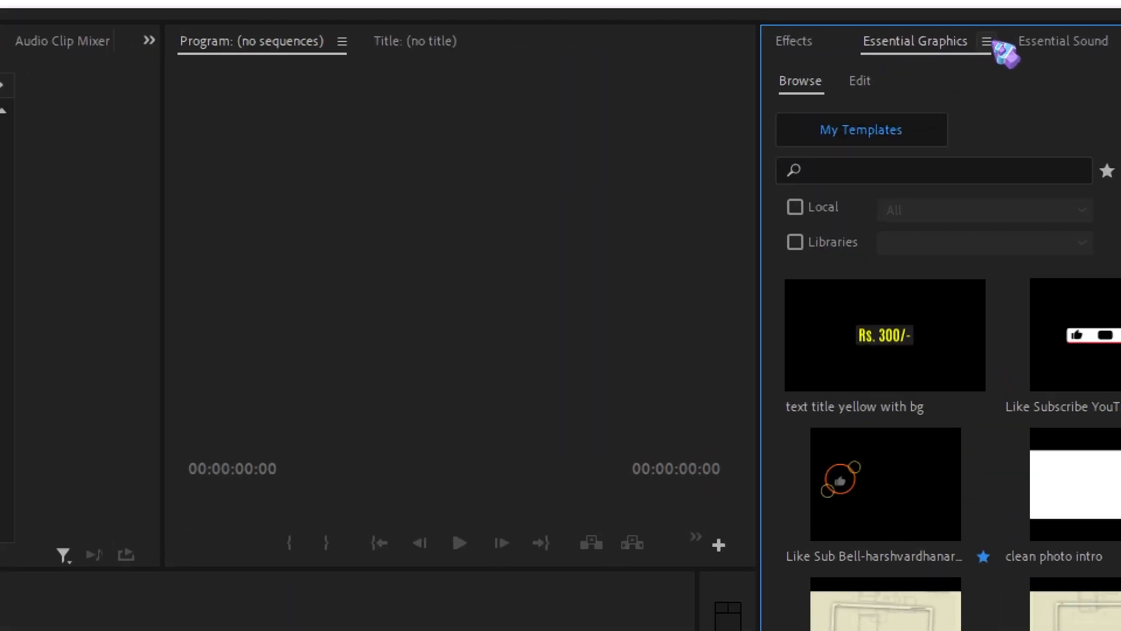
Add the New Year Countdown 2022 MOGRT folder under Manage Additional Folders and confirm
{"action": "left_click", "coordinate": [991, 41]}
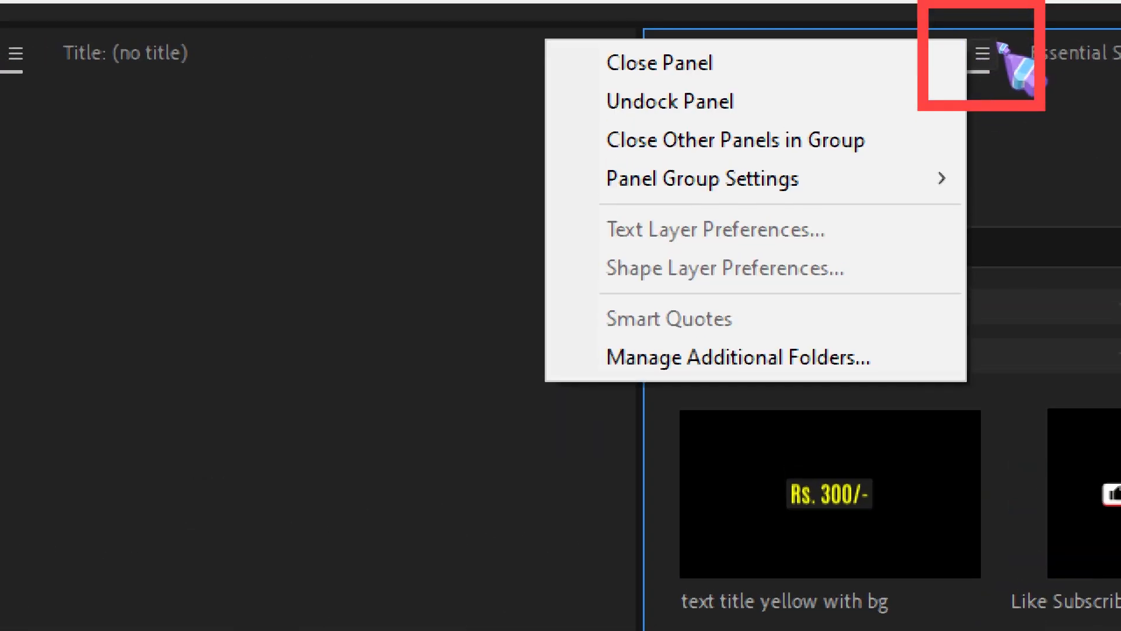
{"action": "mouse_move", "coordinate": [744, 229]}
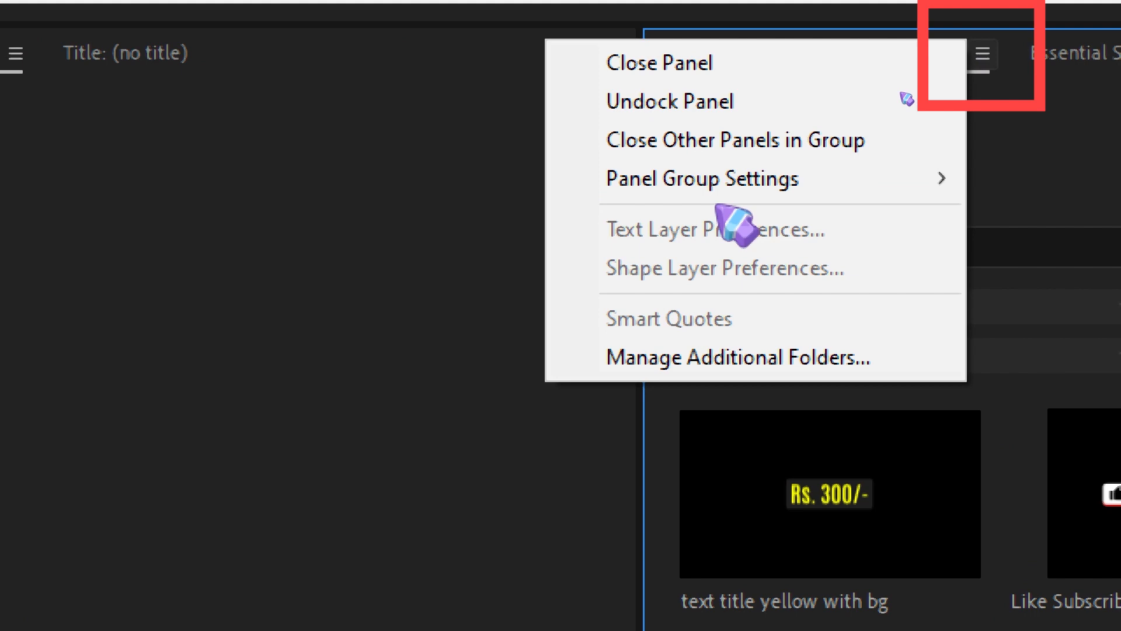
{"action": "left_click", "coordinate": [739, 357]}
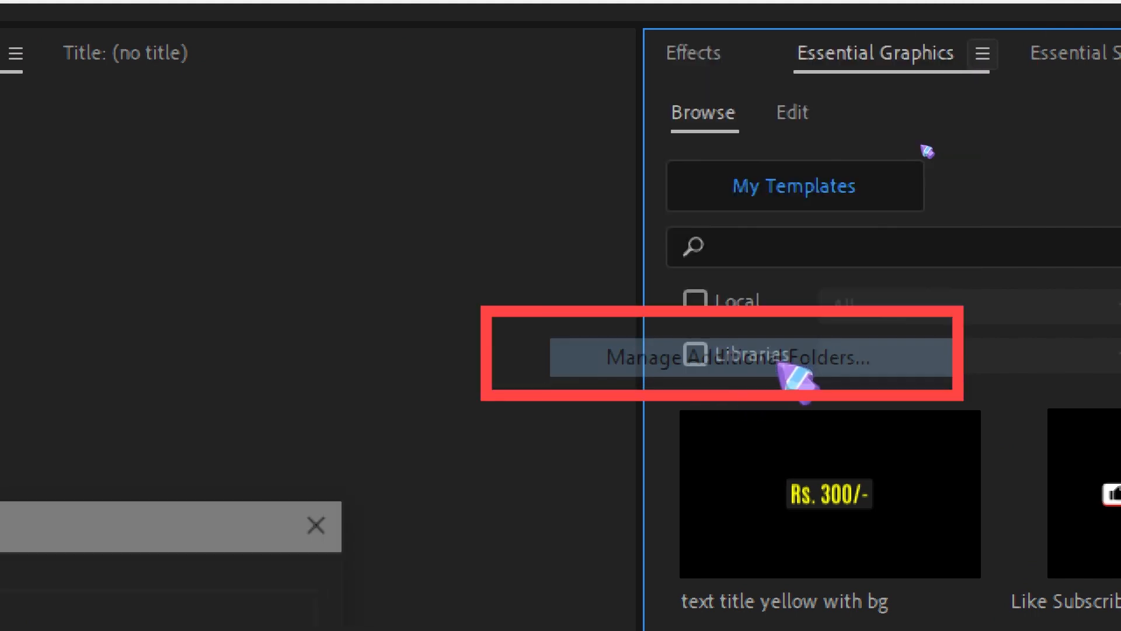
{"action": "left_click", "coordinate": [740, 358]}
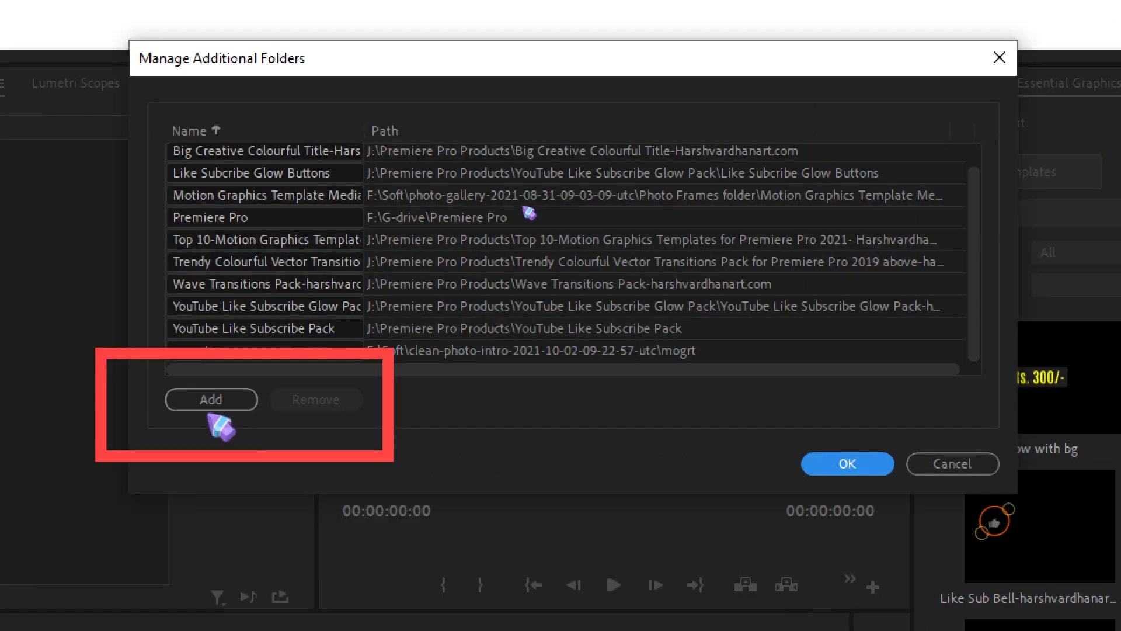
{"action": "left_click", "coordinate": [212, 399]}
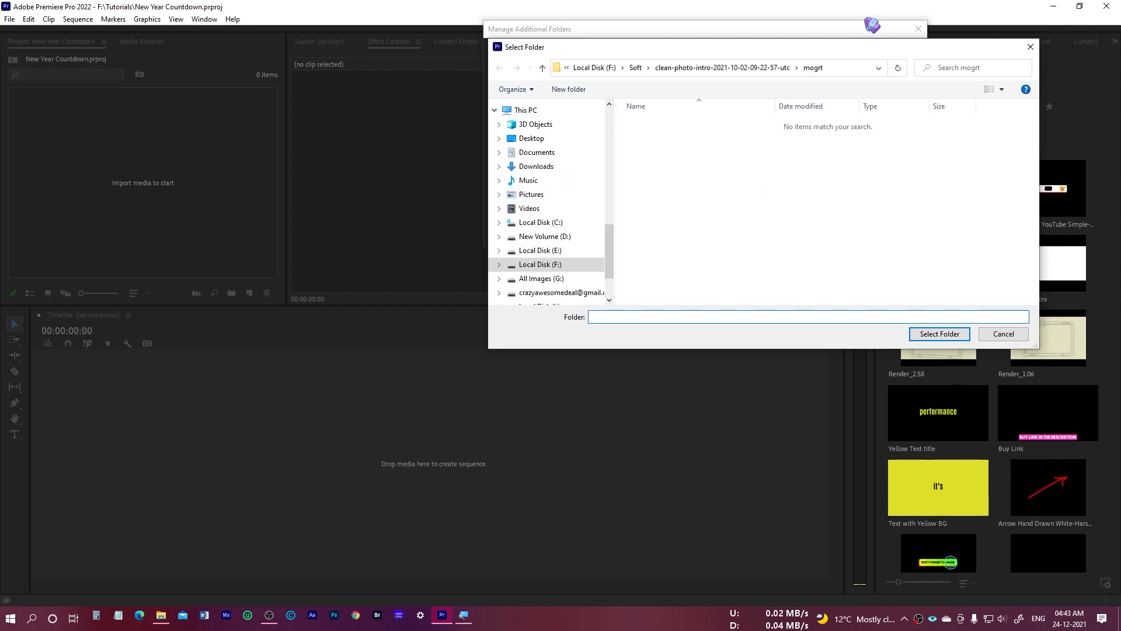
{"action": "left_click", "coordinate": [679, 67]}
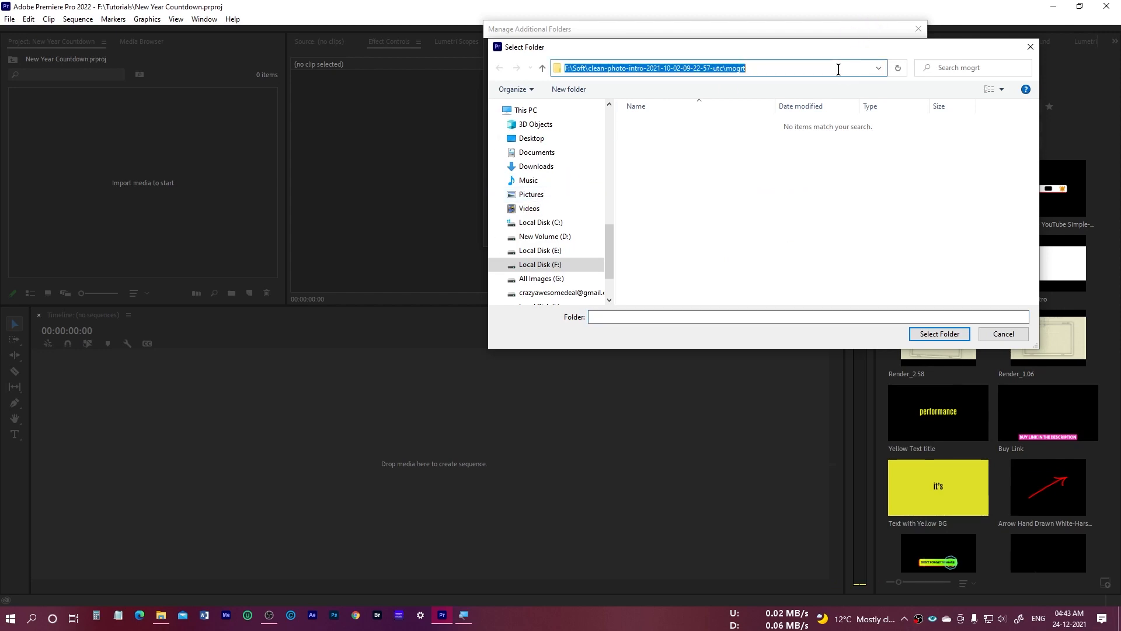
{"action": "type", "text": "ft\\new-year-countdown-2022-mogrt-2021-12-22-00-58-26-utc\\New Year Countdown 2022 MOGRT"}
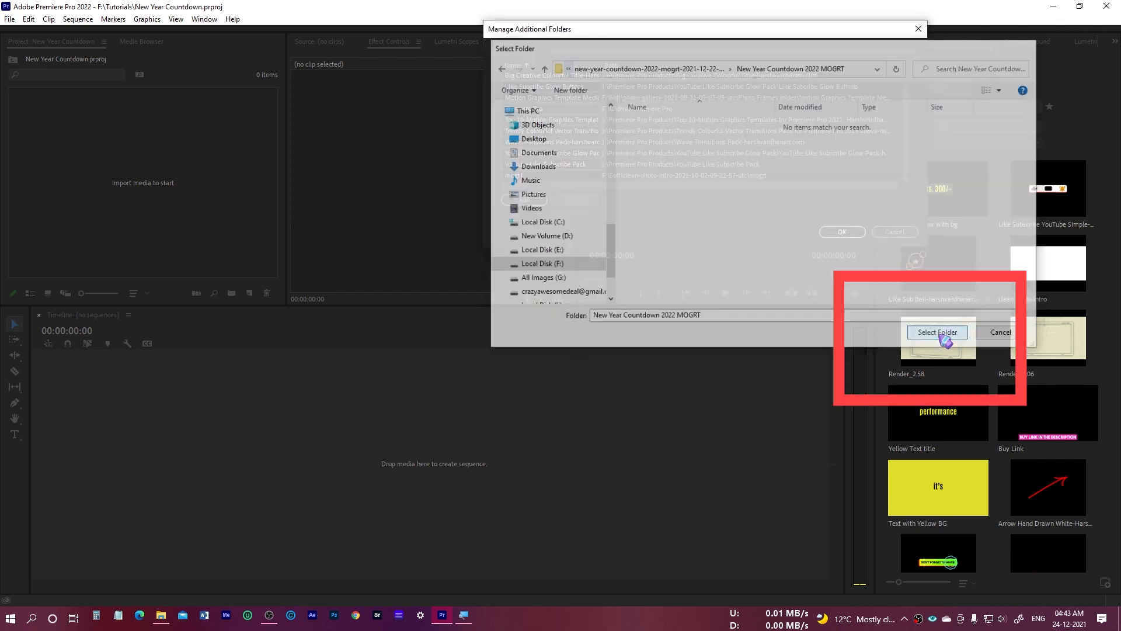
{"action": "left_click", "coordinate": [938, 333]}
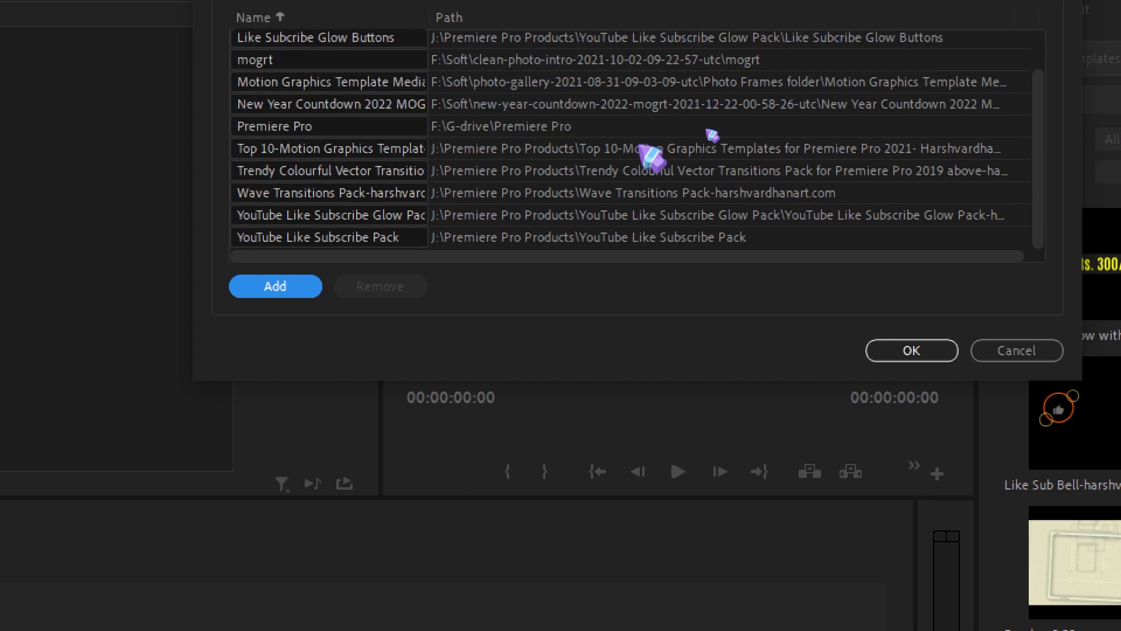
{"action": "scroll", "scroll_direction": "up", "scroll_amount": 3}
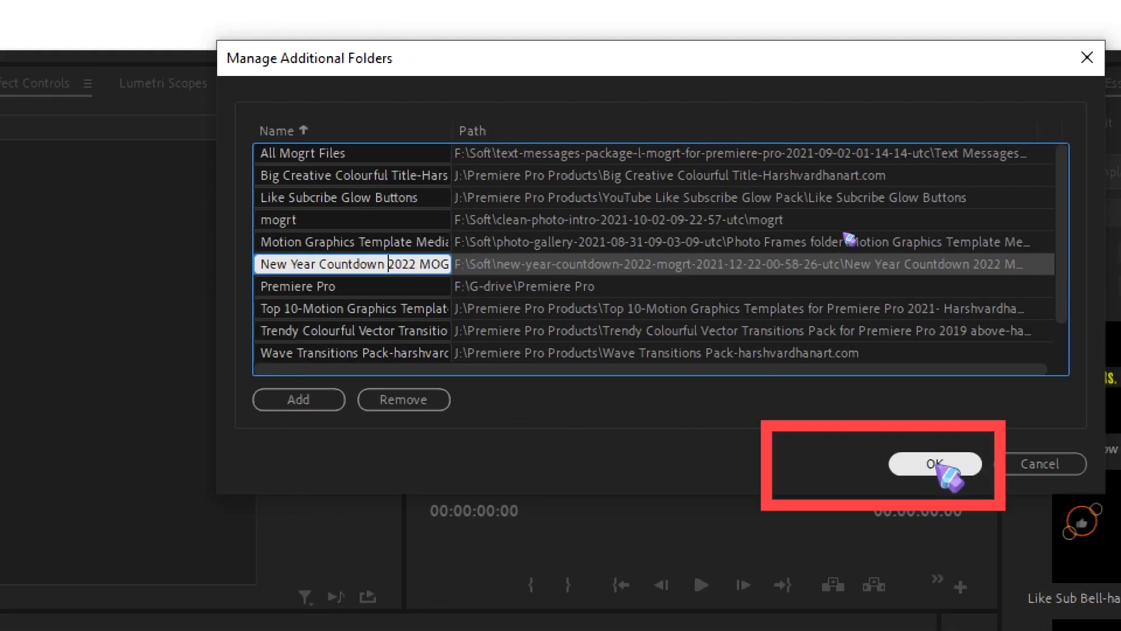
{"action": "left_click", "coordinate": [934, 464]}
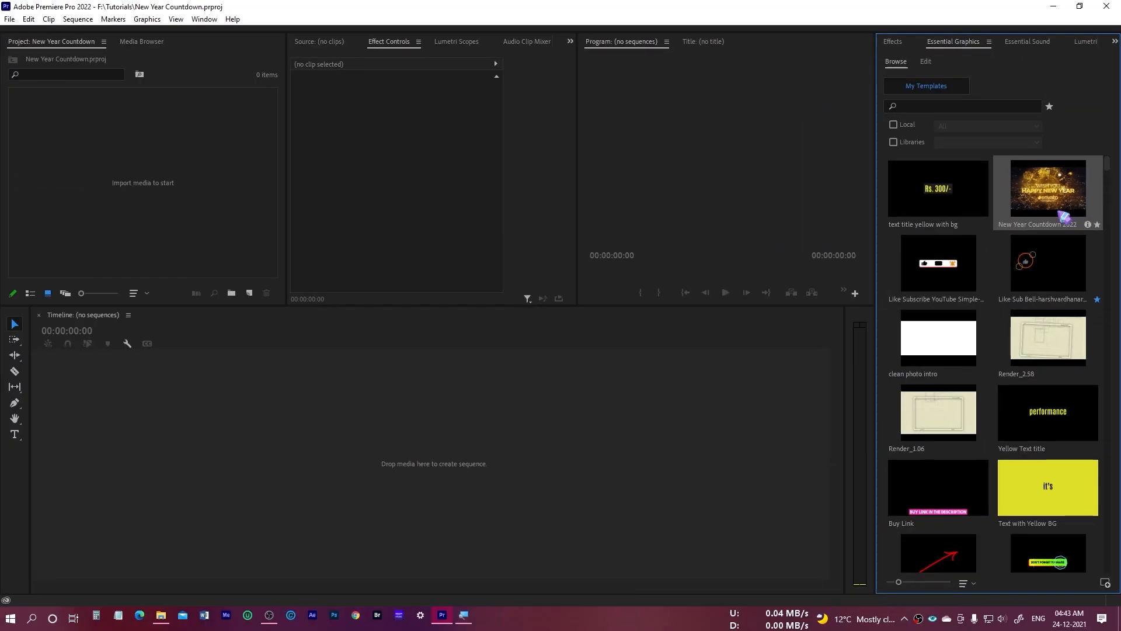
{"action": "mouse_move", "coordinate": [600, 320]}
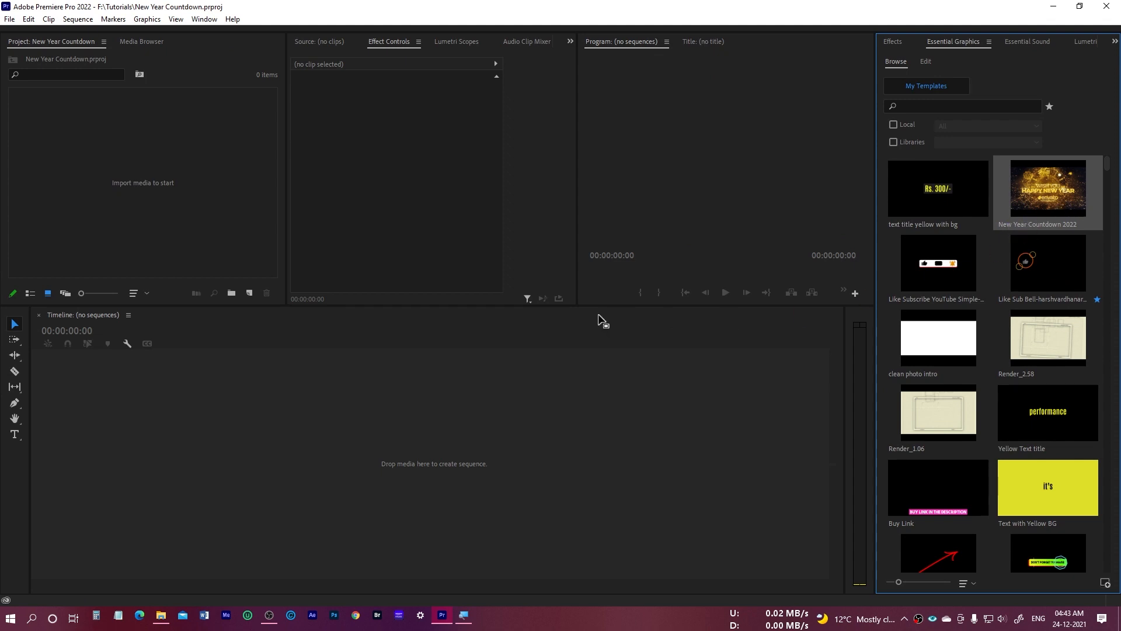
{"action": "mouse_move", "coordinate": [967, 206]}
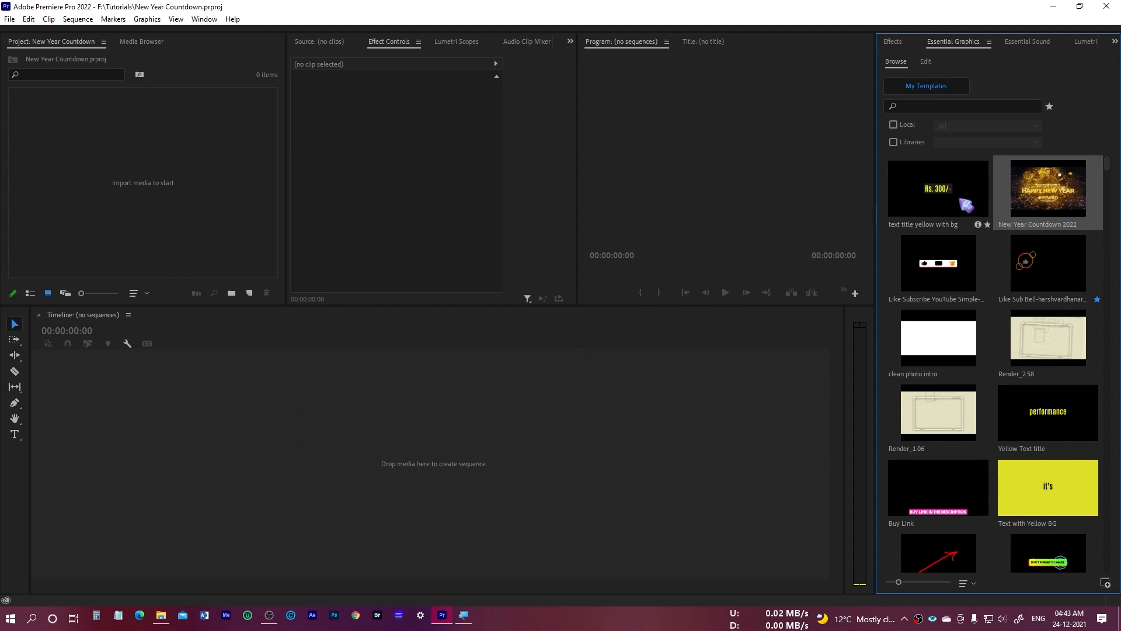
{"action": "mouse_move", "coordinate": [260, 429]}
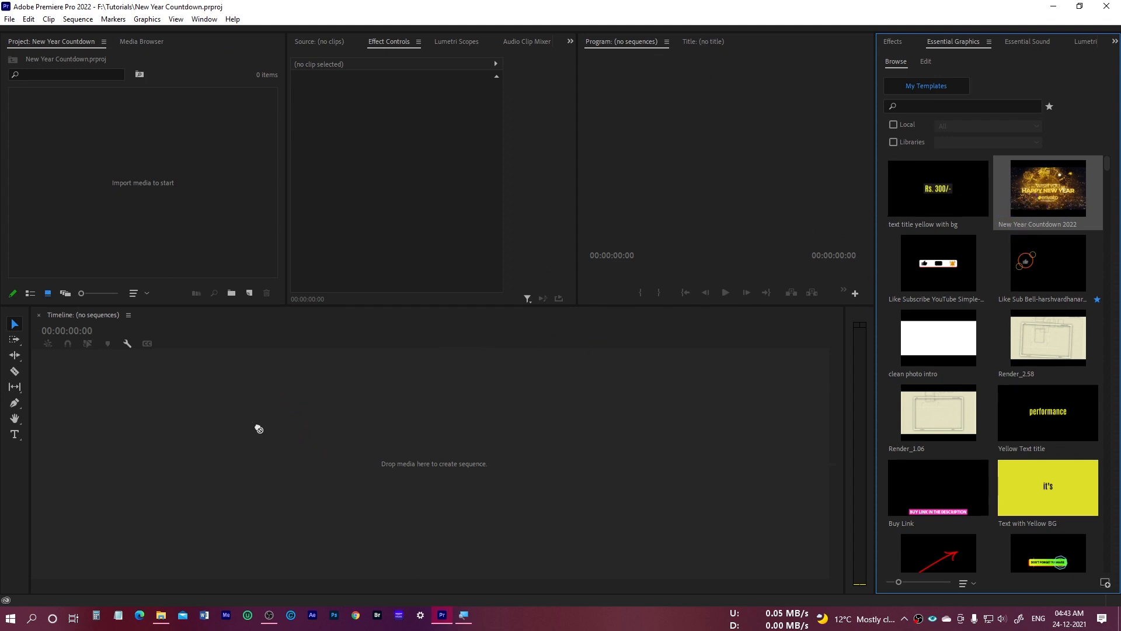
{"action": "mouse_move", "coordinate": [436, 413]}
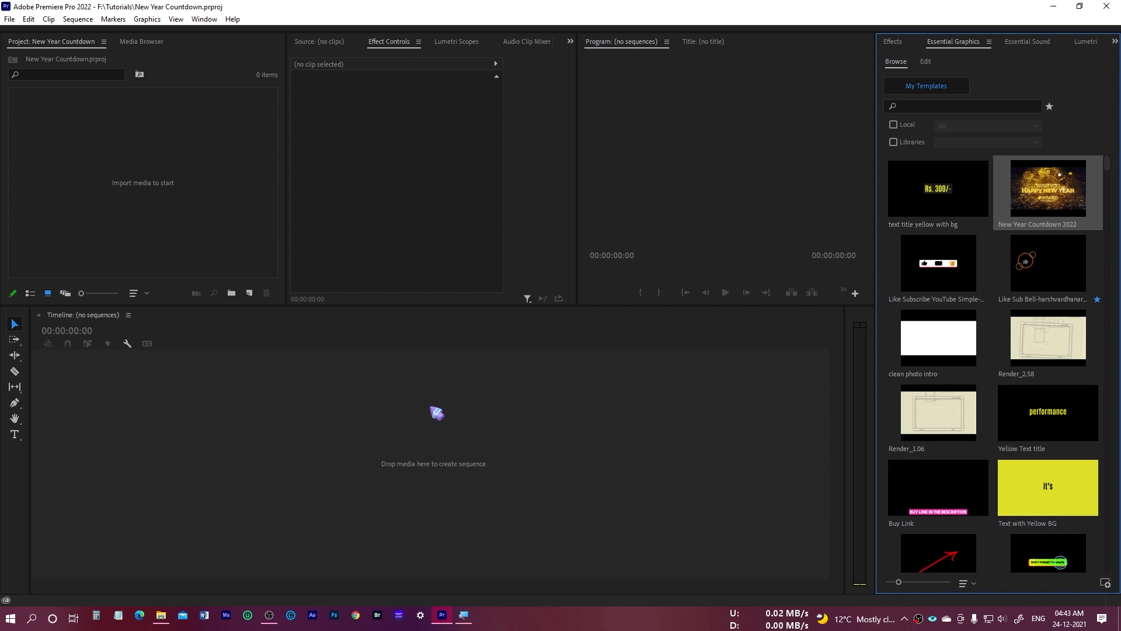
{"action": "mouse_move", "coordinate": [206, 387]}
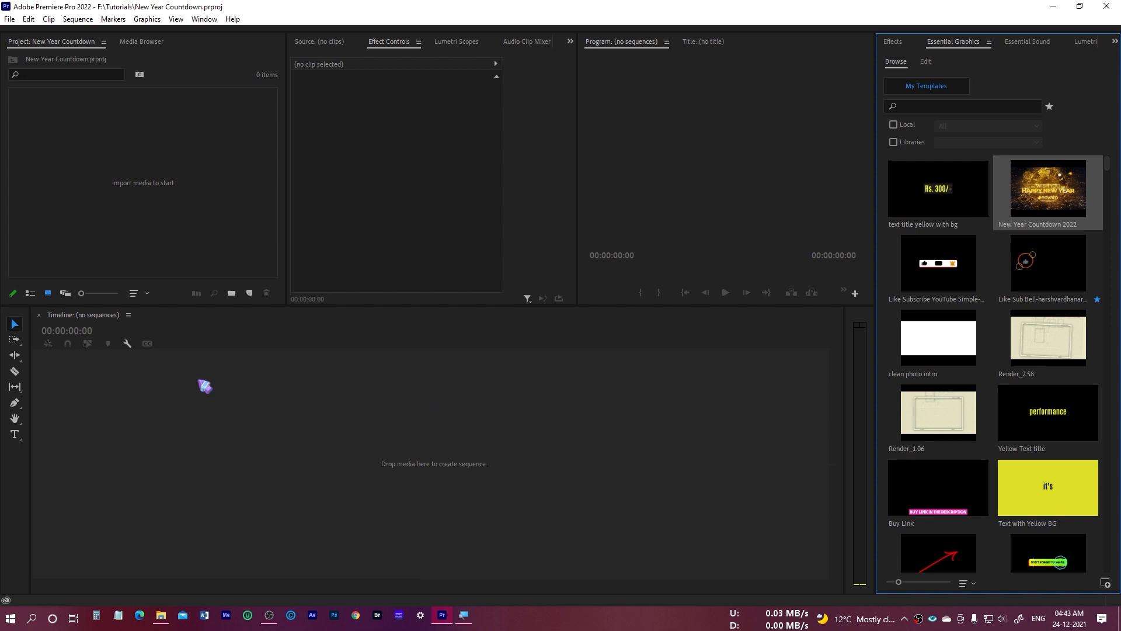
{"action": "mouse_move", "coordinate": [249, 288]}
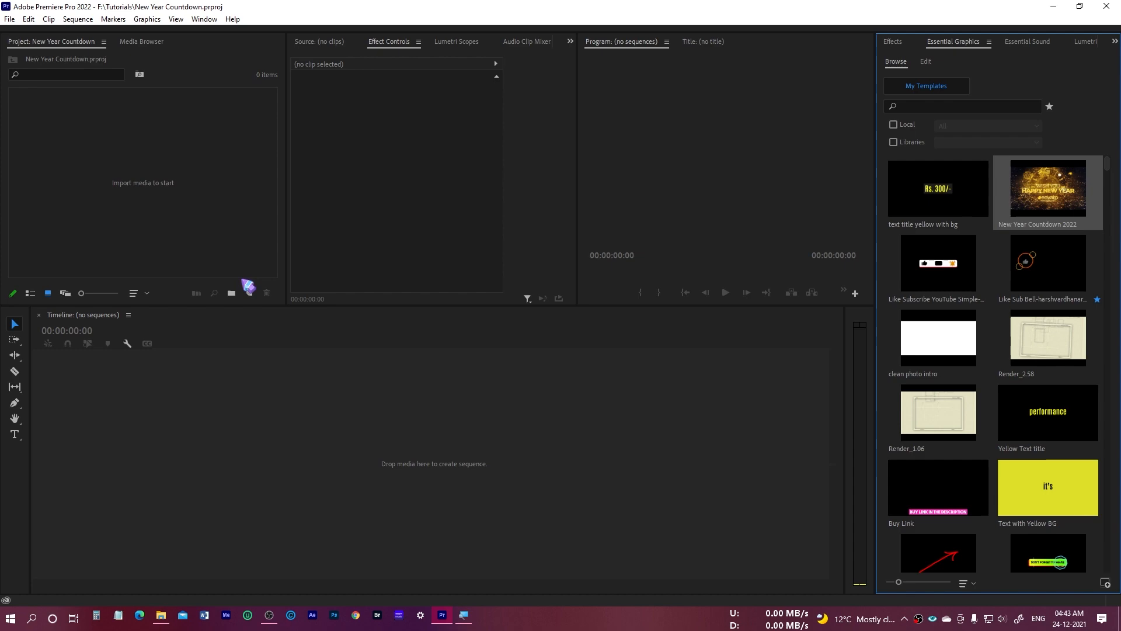
{"action": "left_click", "coordinate": [249, 292]}
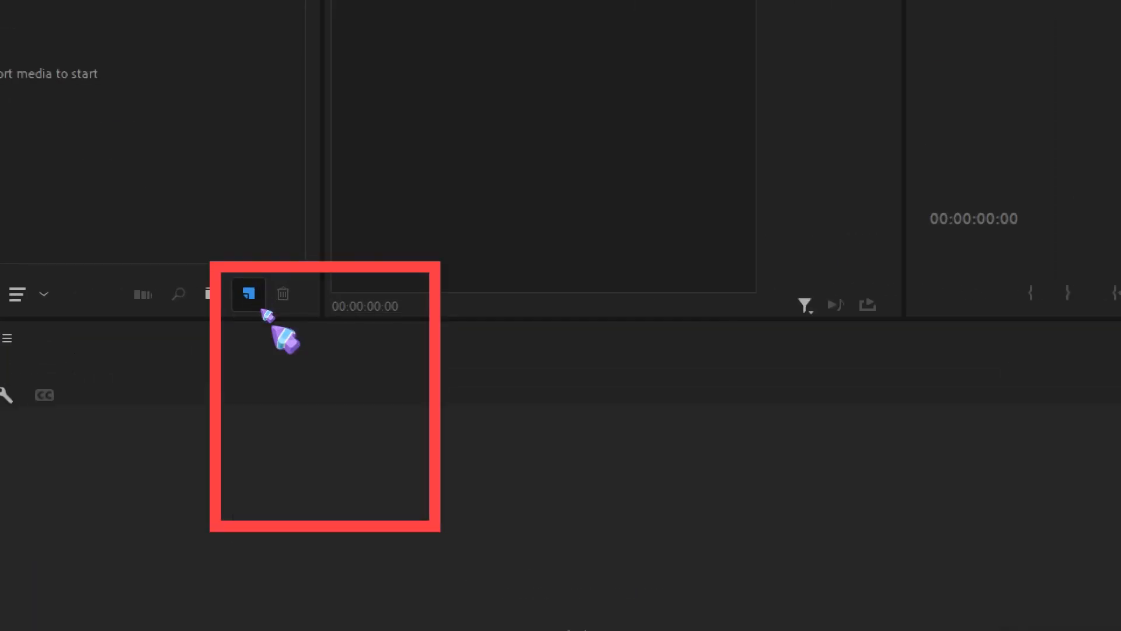
Create a Digital SLR 1080p30 sequence named New Year countdown 2022
{"action": "left_click", "coordinate": [247, 295]}
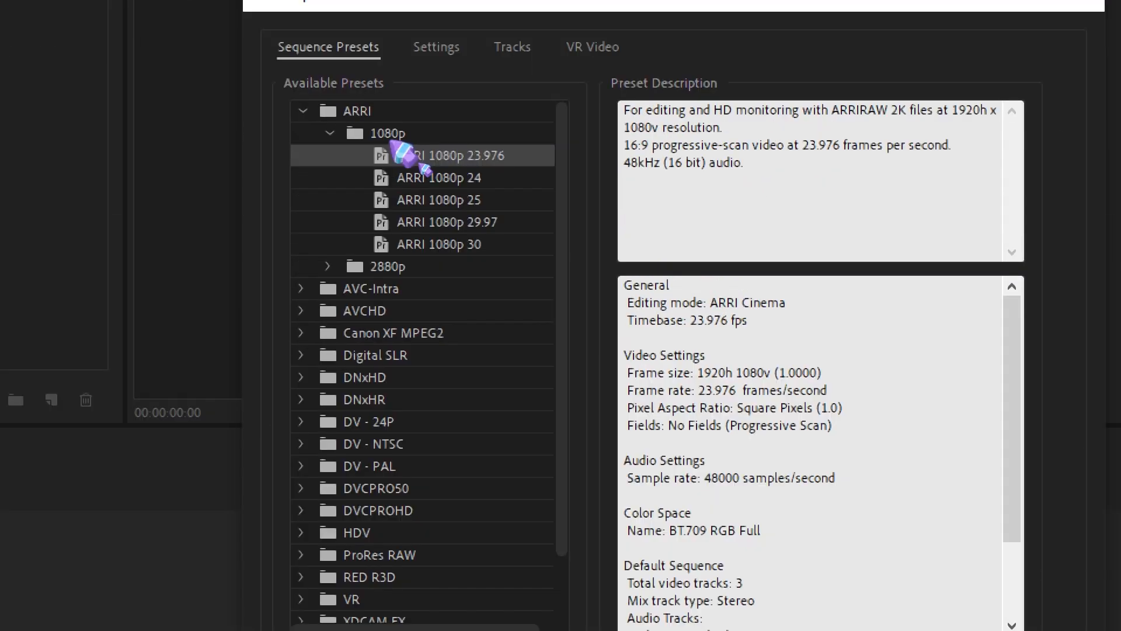
{"action": "mouse_move", "coordinate": [414, 515]}
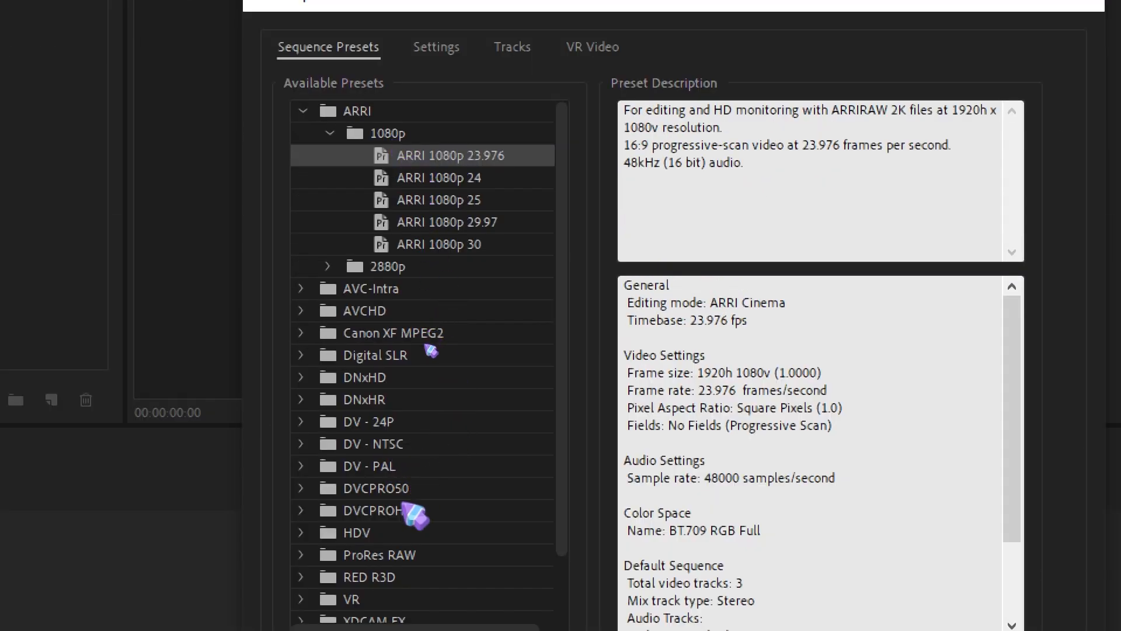
{"action": "left_click", "coordinate": [301, 355]}
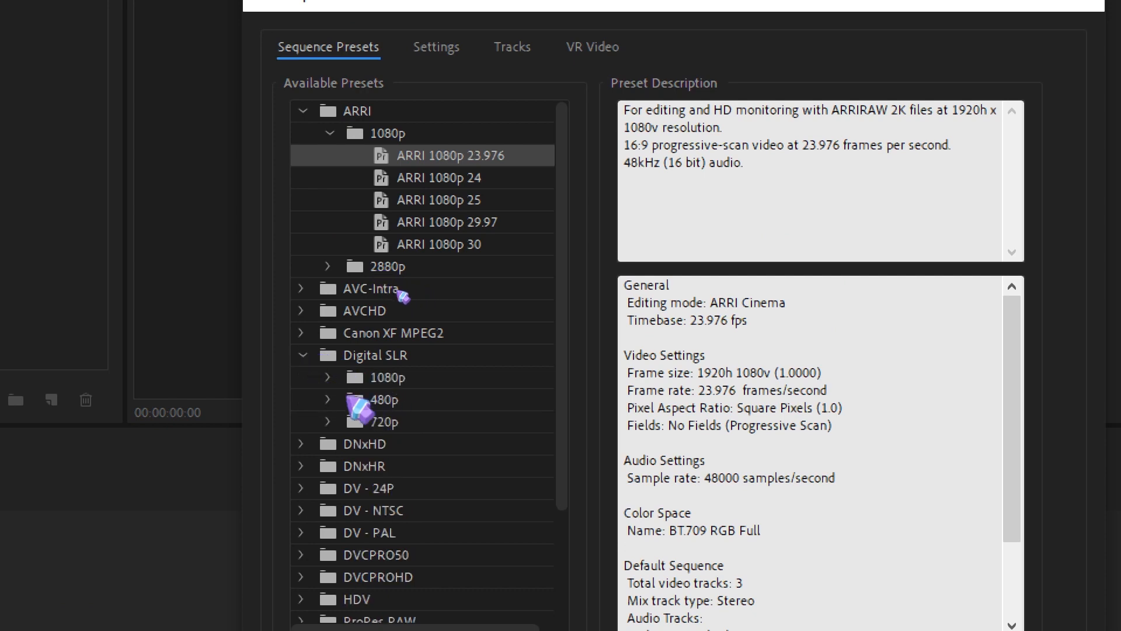
{"action": "left_click", "coordinate": [327, 377]}
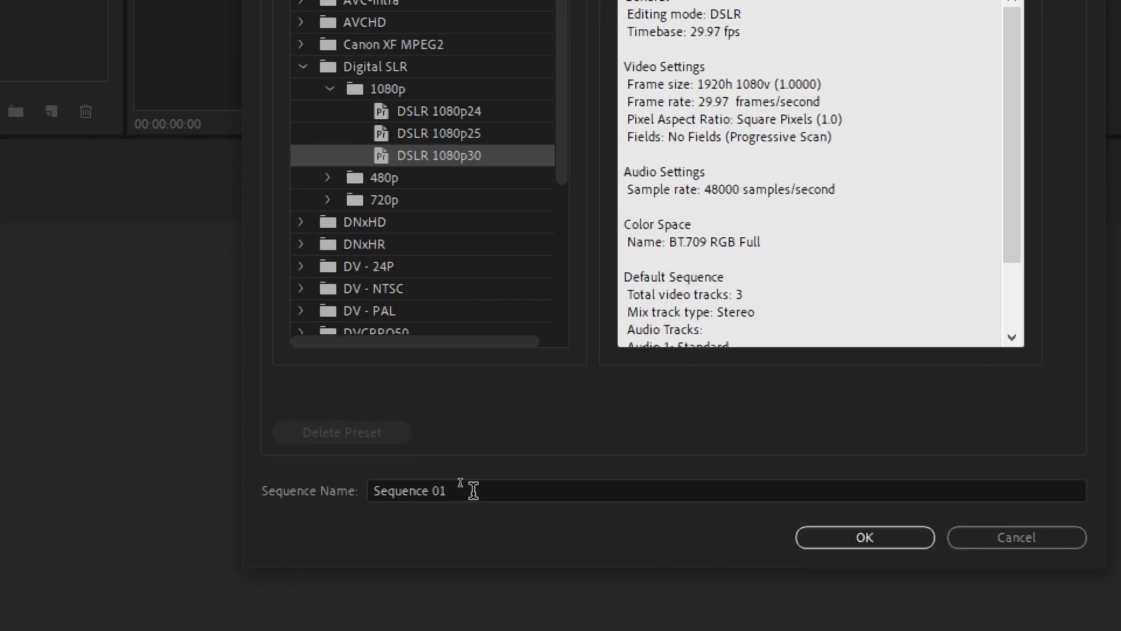
{"action": "type", "text": "N"}
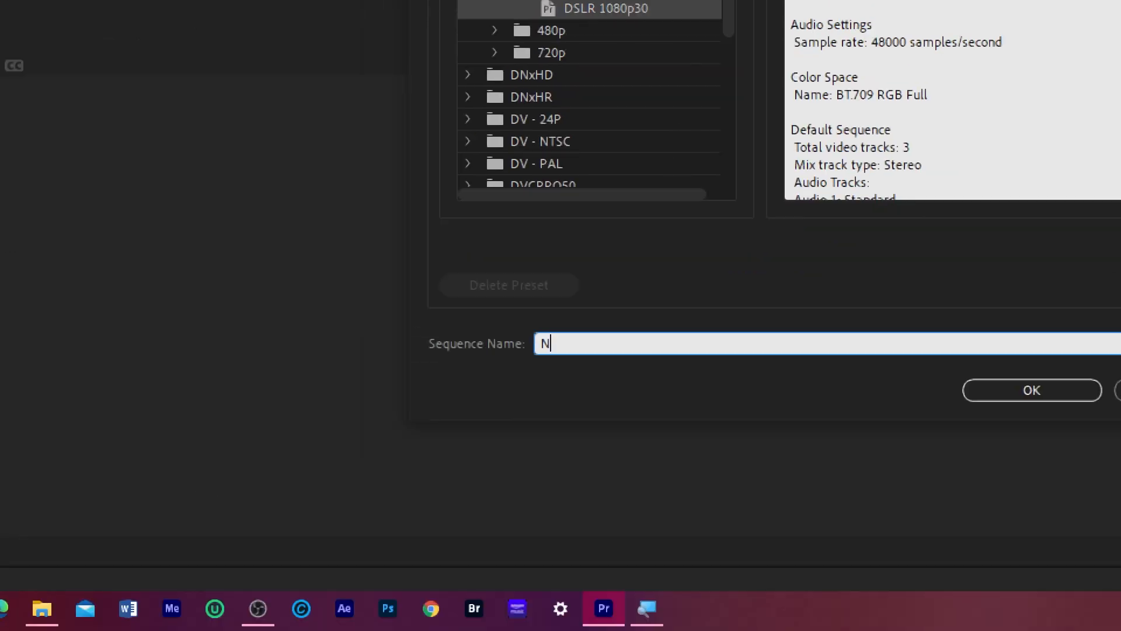
{"action": "type", "text": "ew Year countdown 2022"}
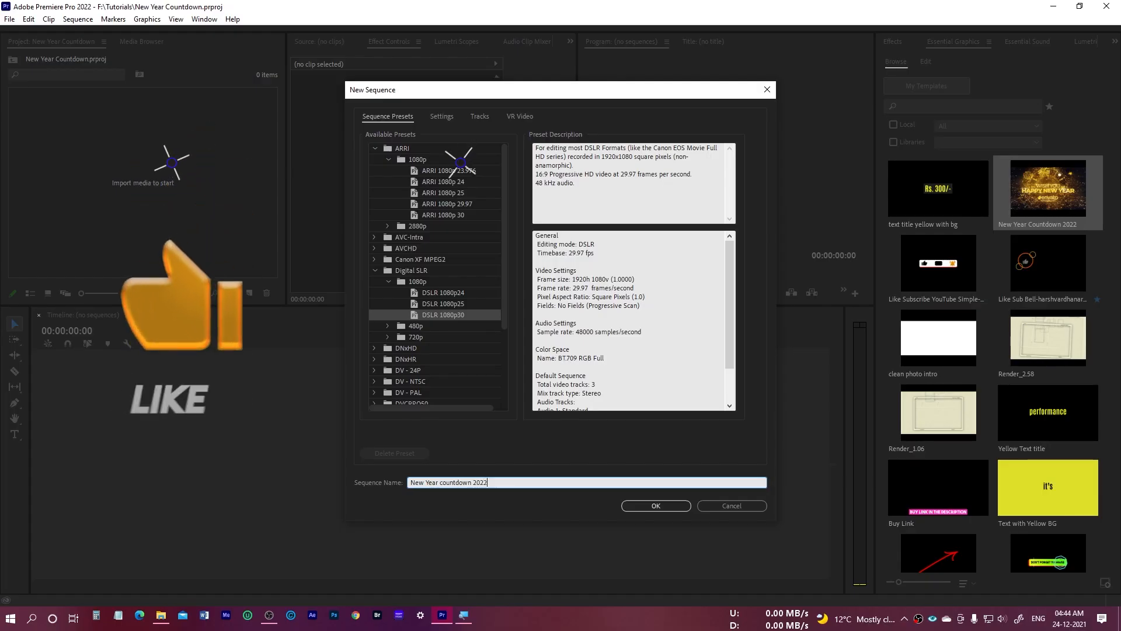
{"action": "left_click", "coordinate": [654, 506]}
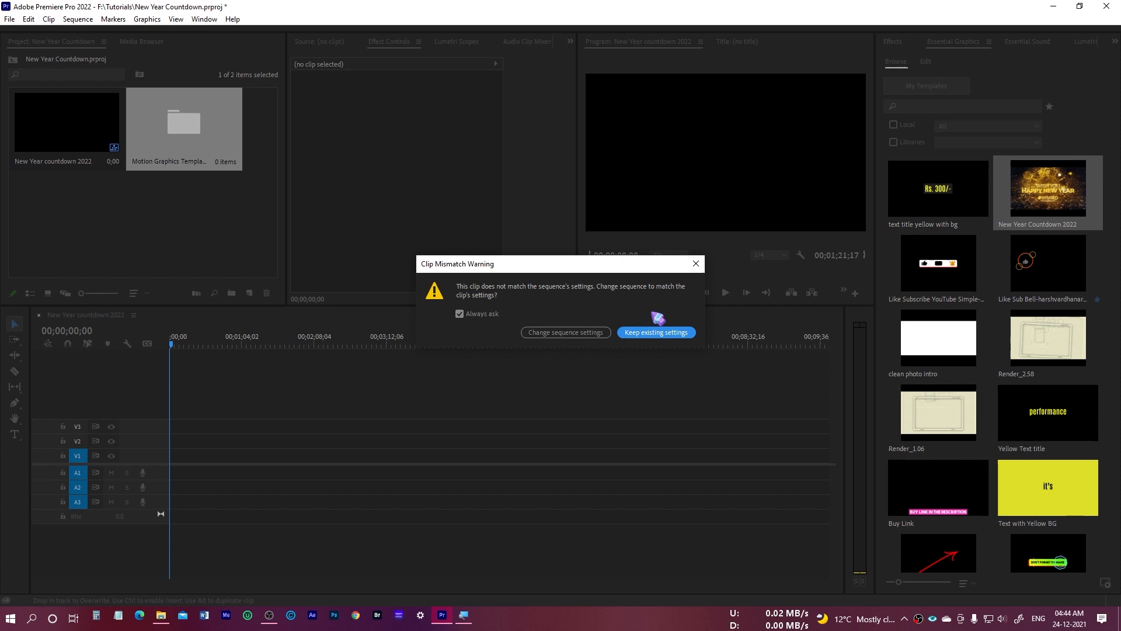
Keep existing sequence settings for the dropped countdown clip and select it for editing
{"action": "left_click", "coordinate": [654, 332]}
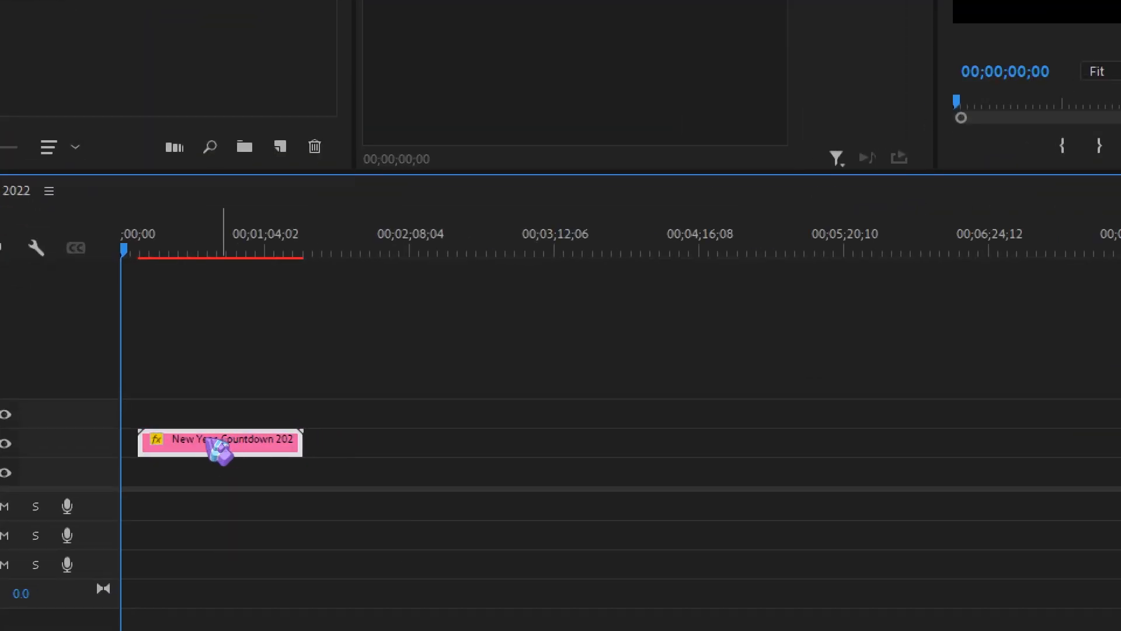
{"action": "mouse_move", "coordinate": [142, 455]}
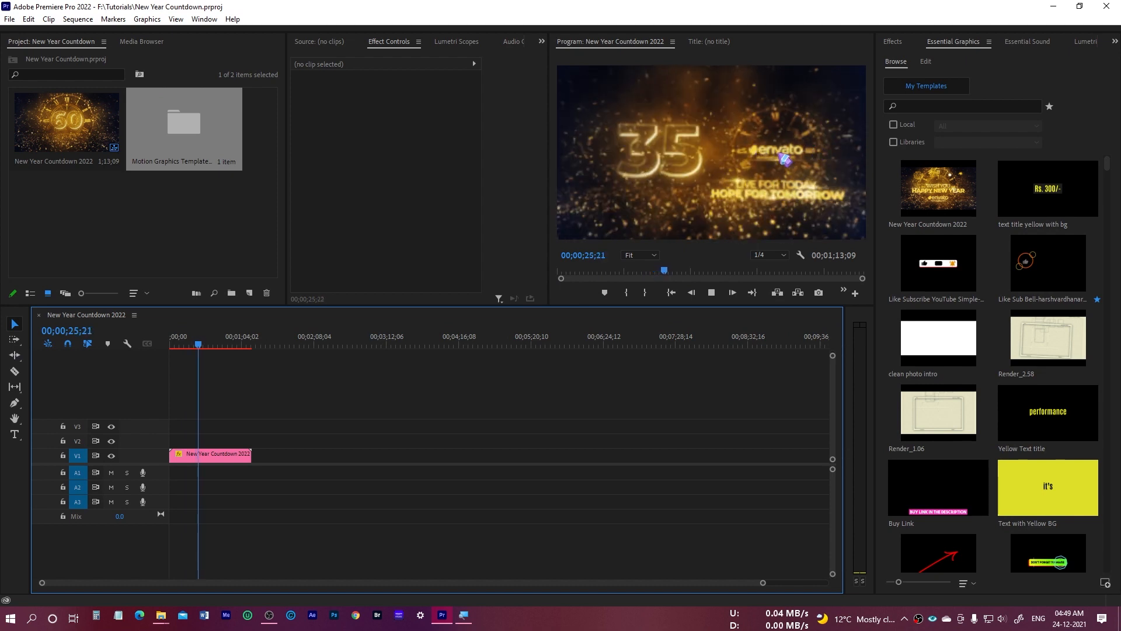
{"action": "left_click", "coordinate": [731, 292]}
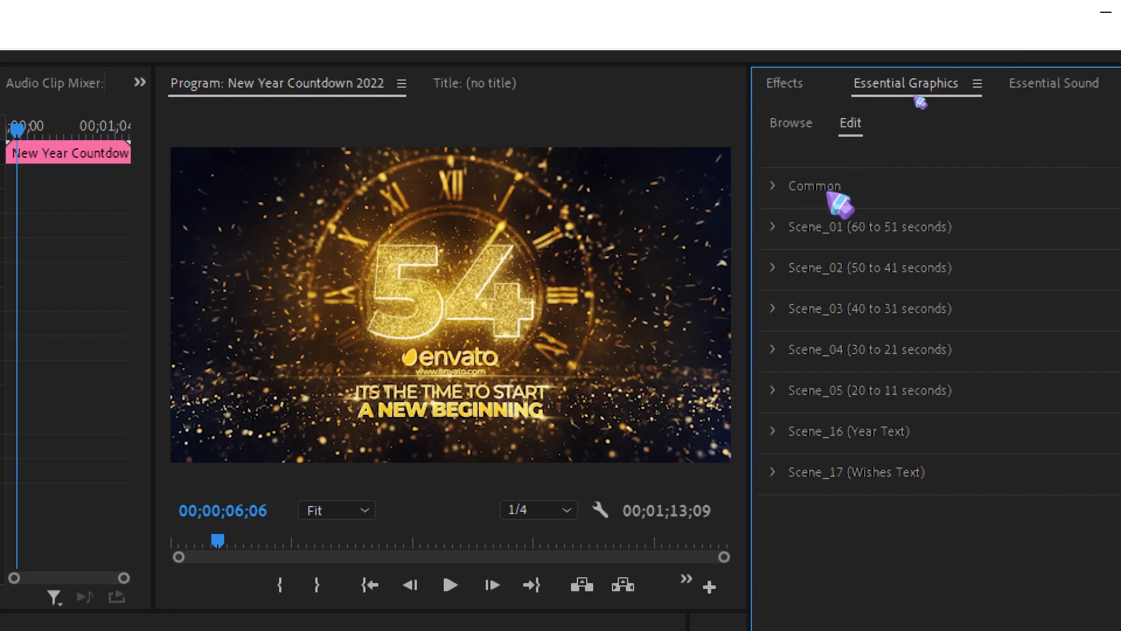
{"action": "mouse_move", "coordinate": [871, 208]}
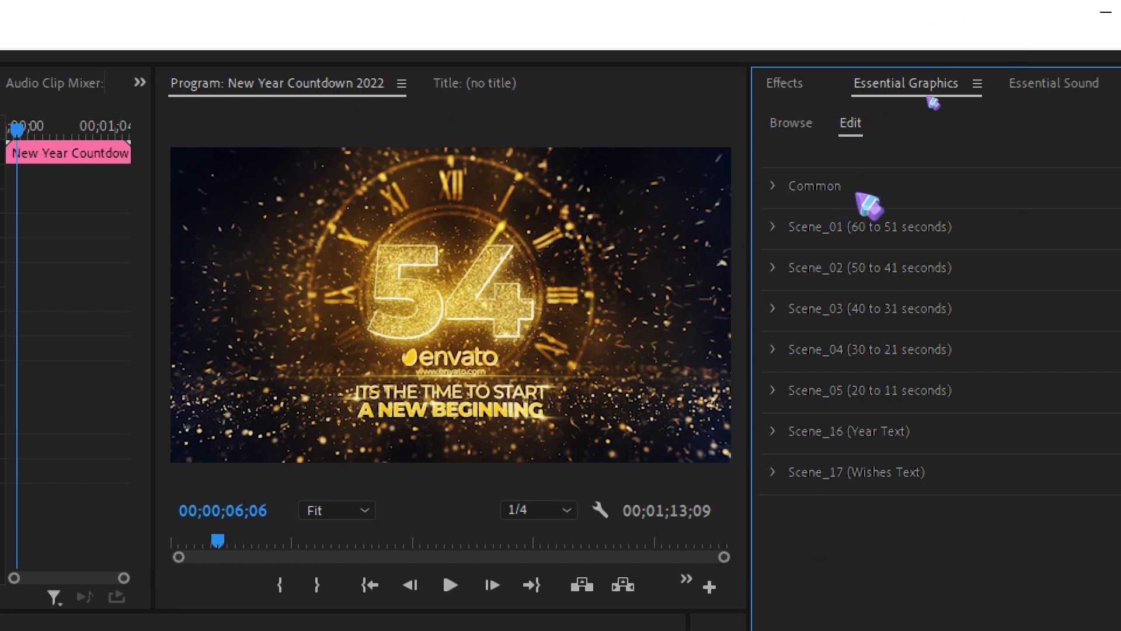
{"action": "mouse_move", "coordinate": [783, 200]}
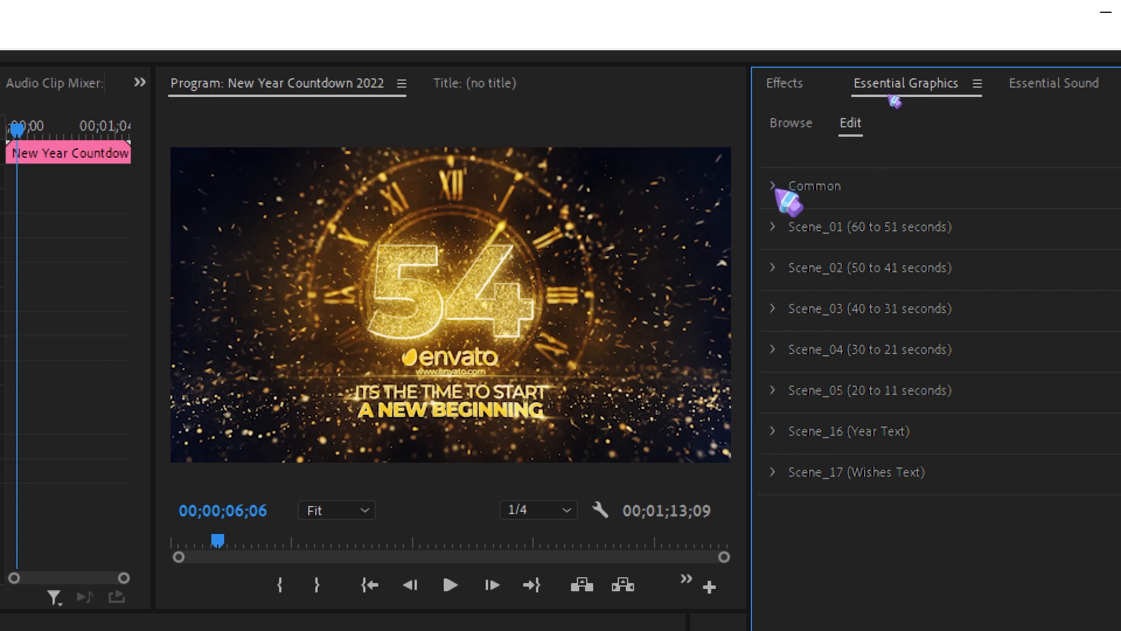
Expand the template's Common section and its Logo.png entry in Essential Graphics
{"action": "left_click", "coordinate": [773, 185]}
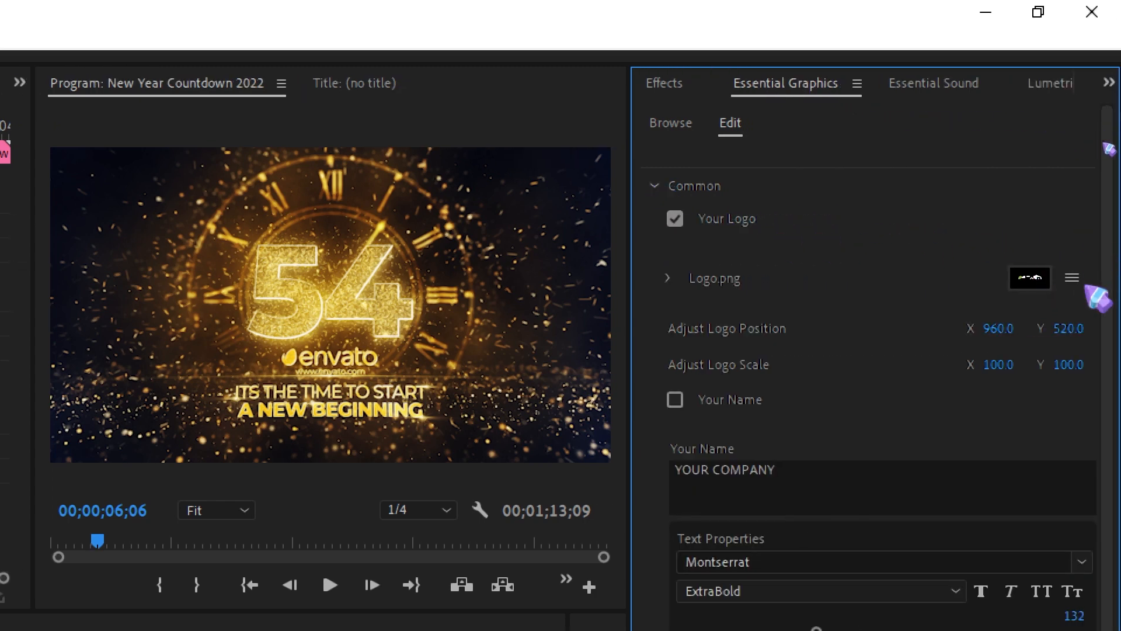
{"action": "left_click", "coordinate": [668, 278]}
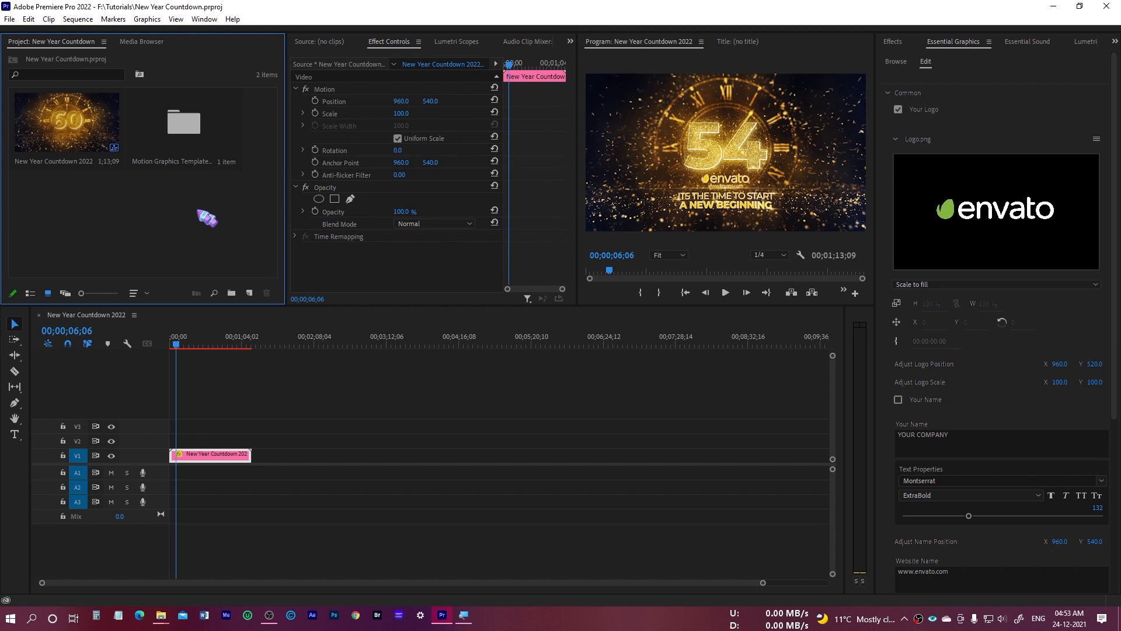
{"action": "mouse_move", "coordinate": [209, 250]}
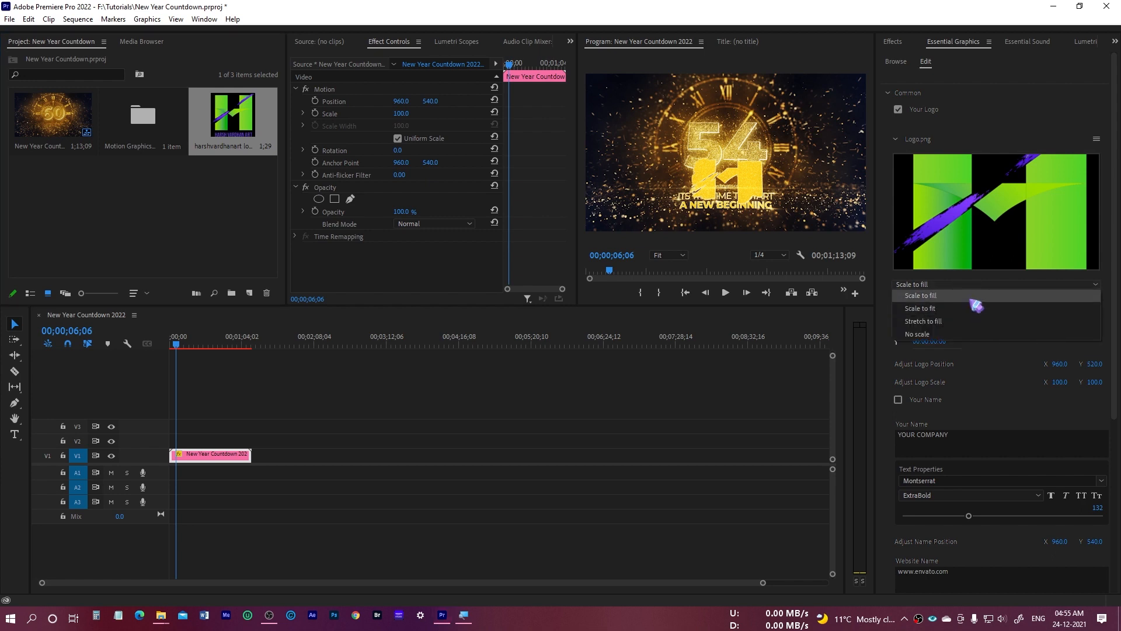
Set the replaced custom logo's scaling to Scale to fit after trying stretch
{"action": "left_click", "coordinate": [919, 308]}
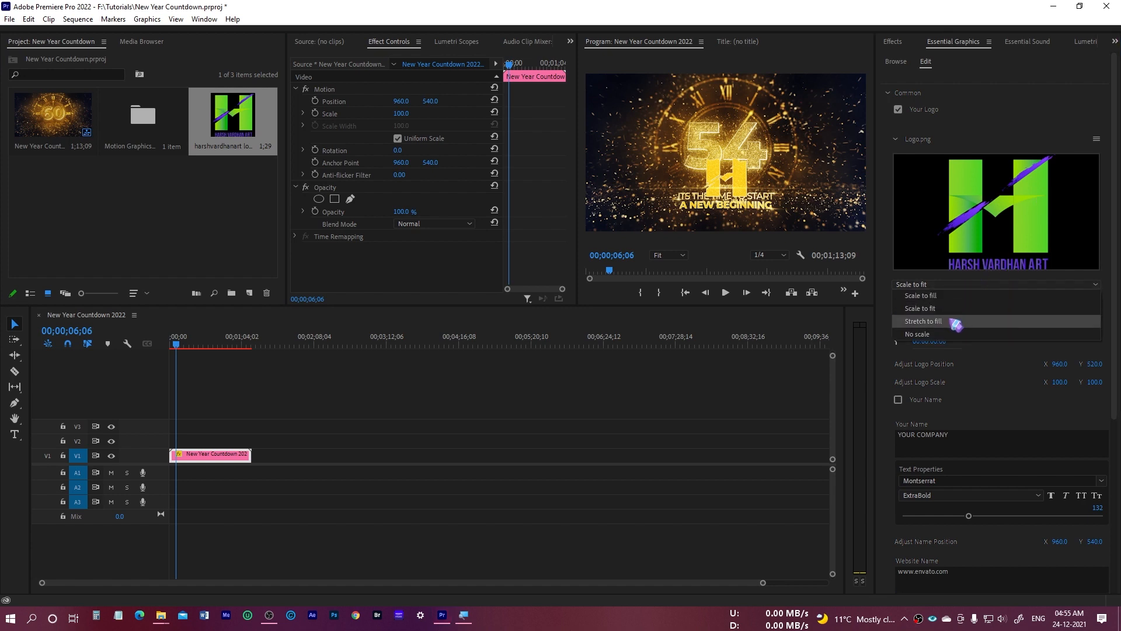
{"action": "left_click", "coordinate": [922, 321]}
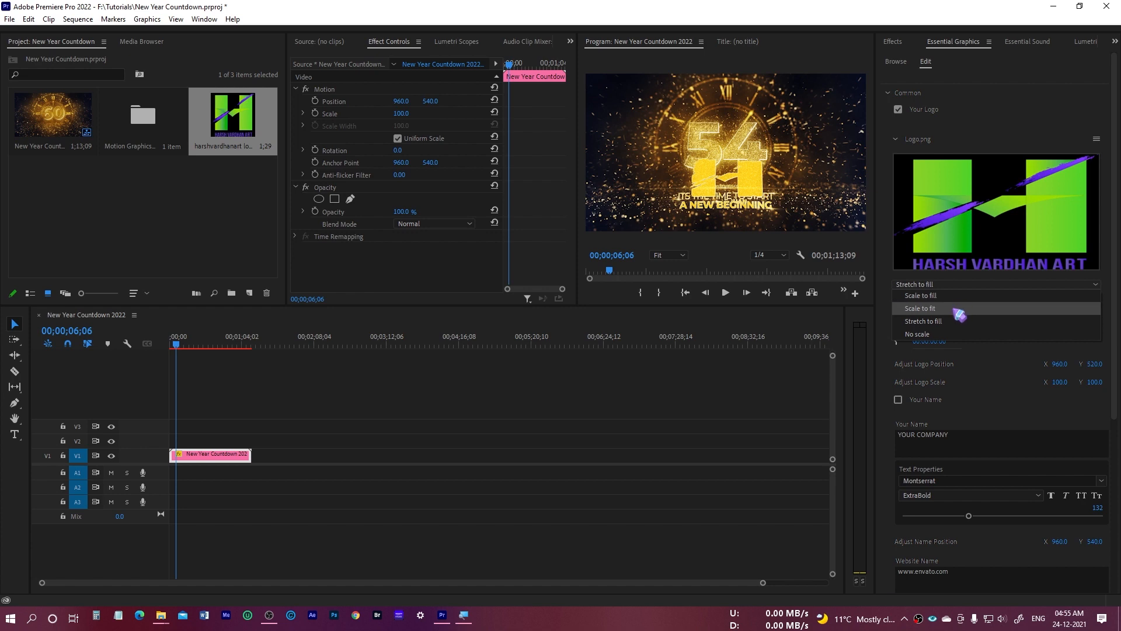
{"action": "left_click", "coordinate": [921, 308]}
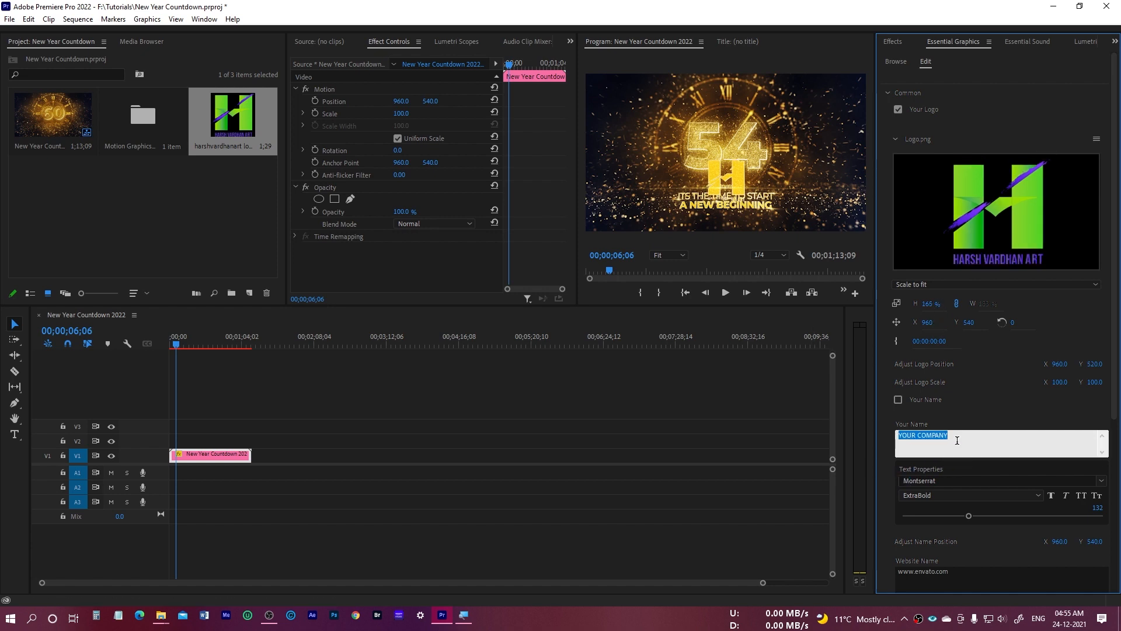
Set the company name to Harsh Vardhan Art and clear the placeholder website address
{"action": "type", "text": "Ha"}
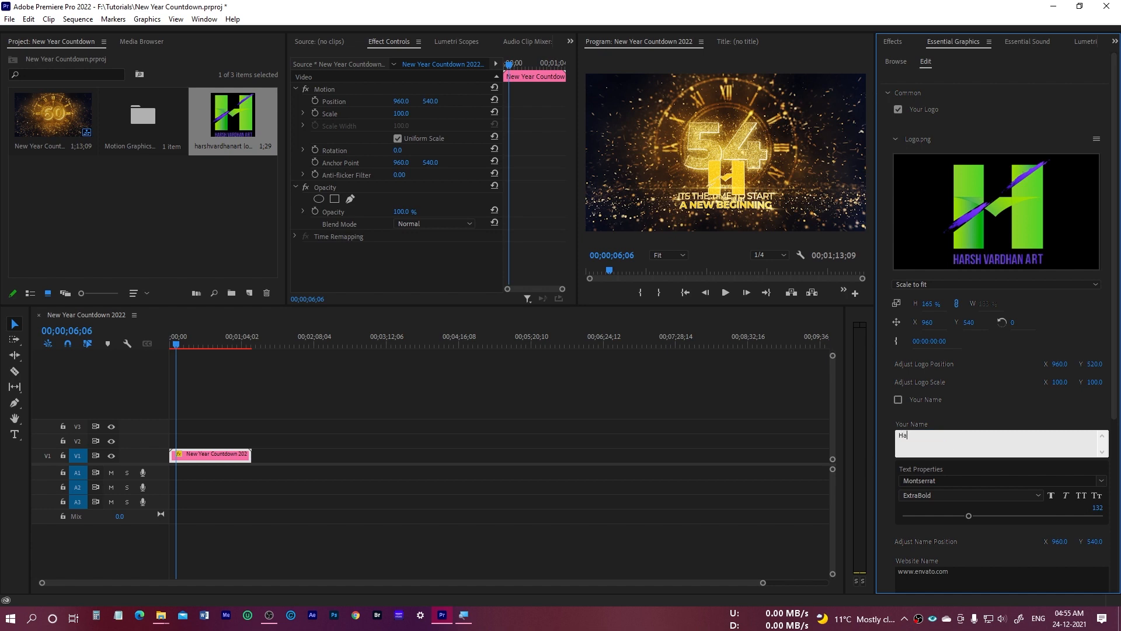
{"action": "type", "text": "Harsh Vardhan Art"}
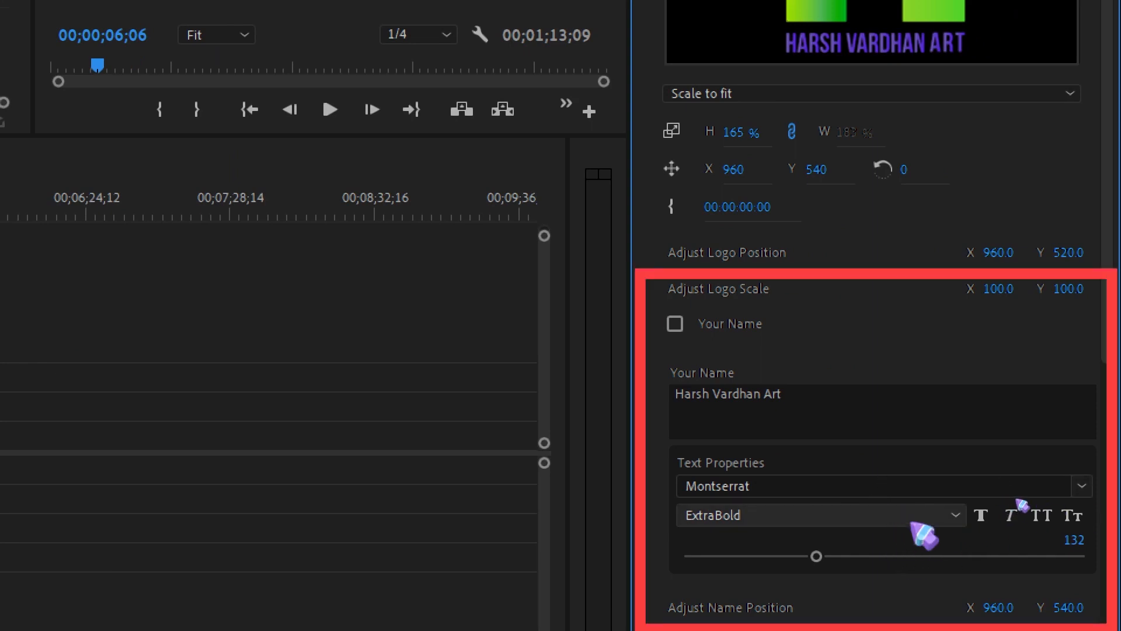
{"action": "mouse_move", "coordinate": [933, 513]}
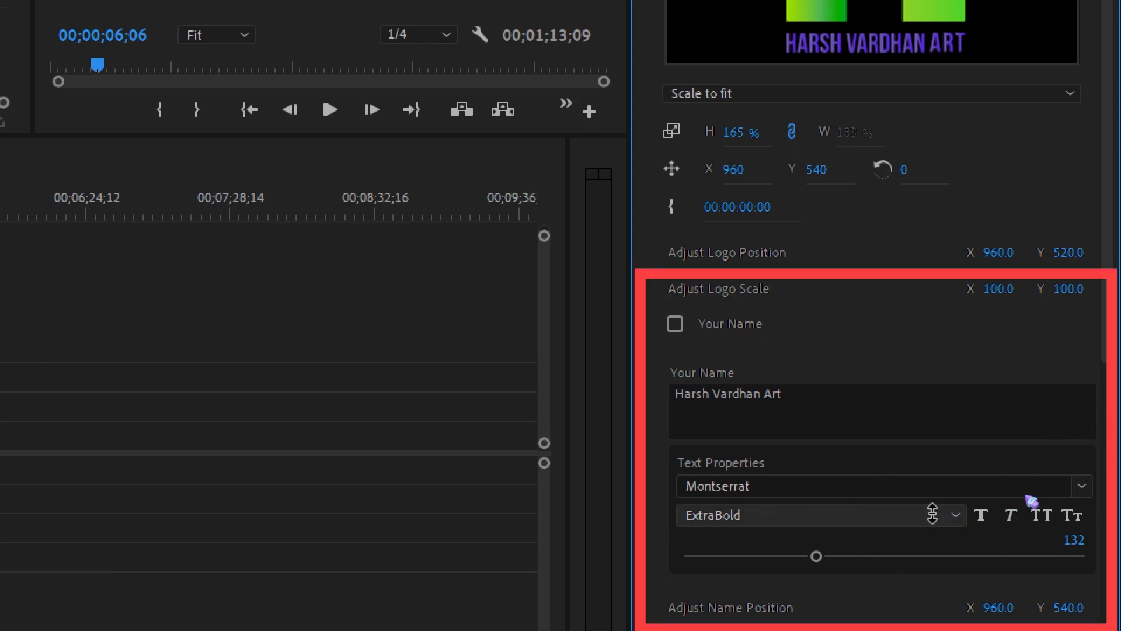
{"action": "scroll", "scroll_direction": "down", "scroll_amount": 3}
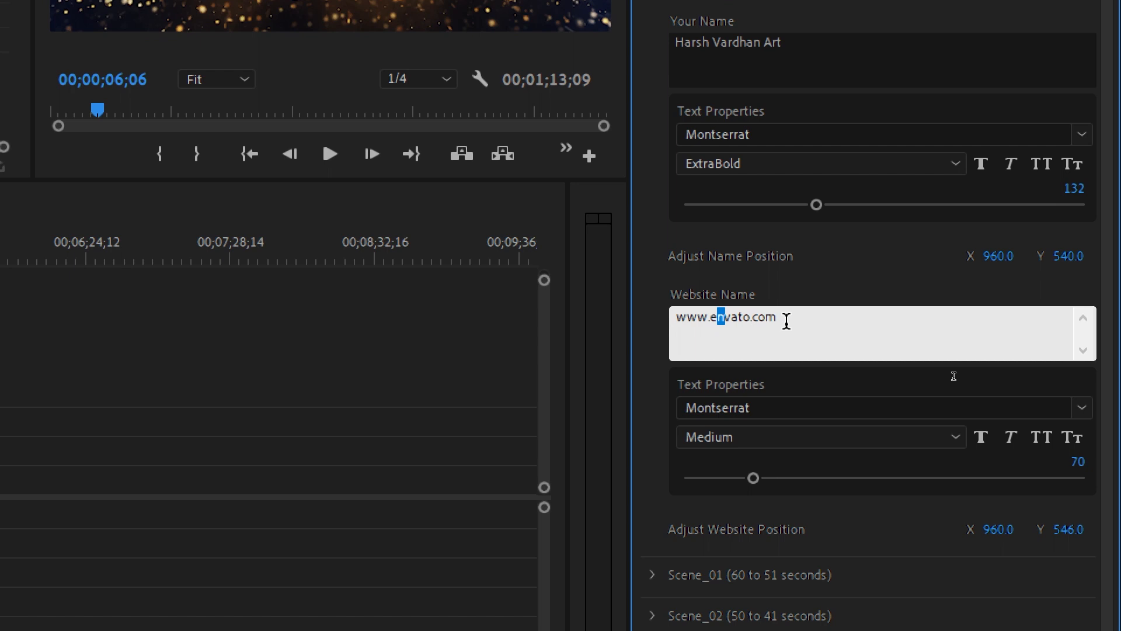
{"action": "key", "text": "Backspace"}
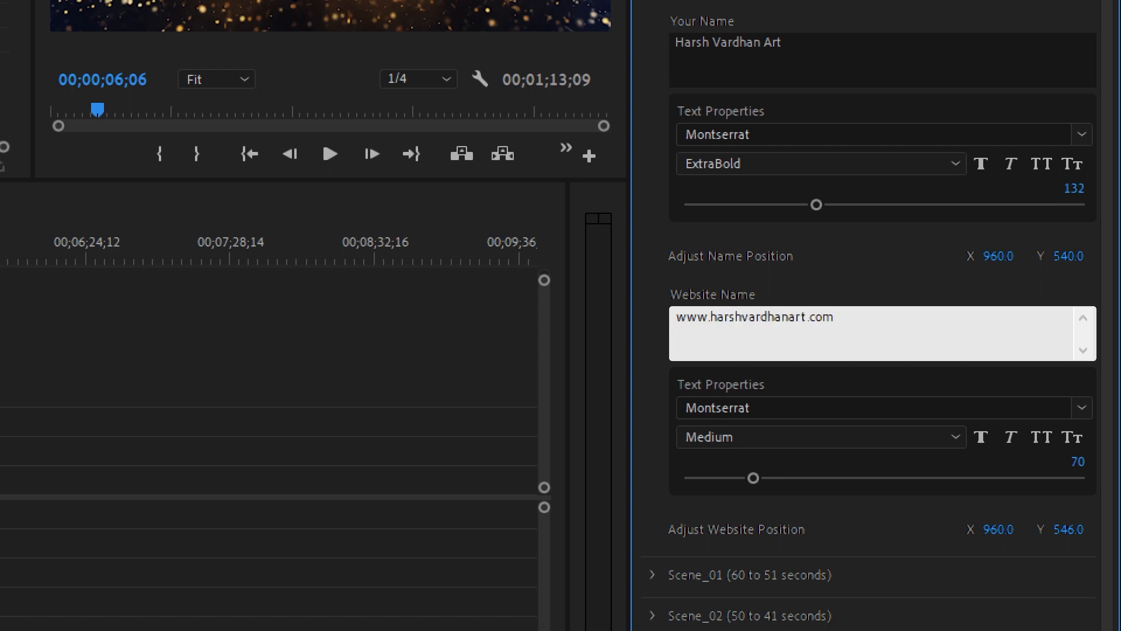
{"action": "scroll", "scroll_direction": "down", "scroll_amount": 3}
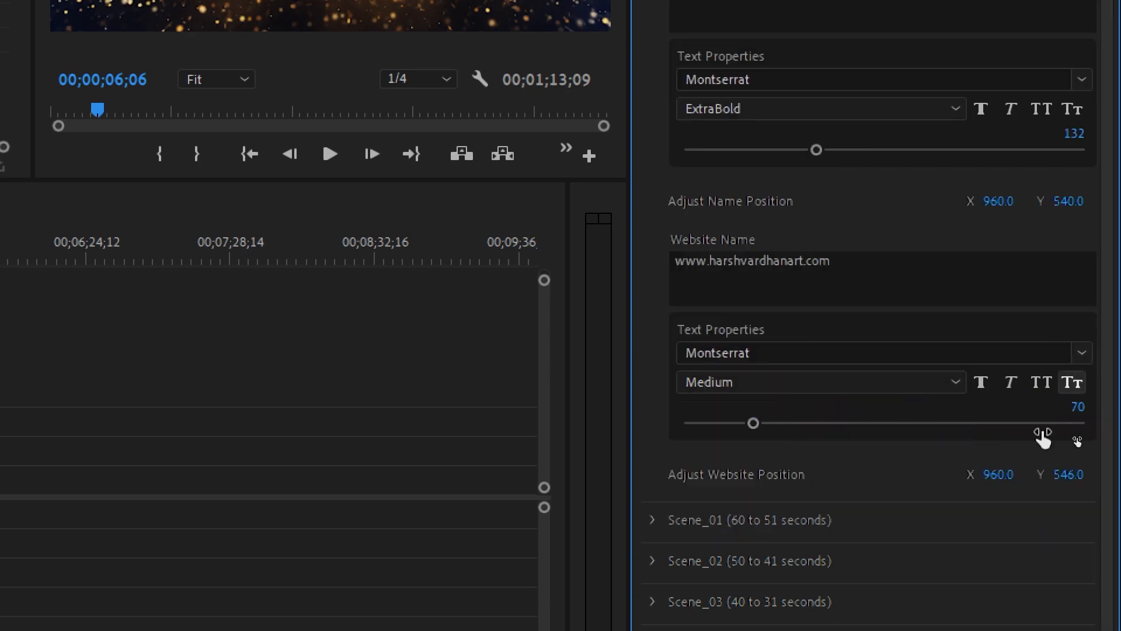
{"action": "scroll", "scroll_direction": "down", "scroll_amount": 3}
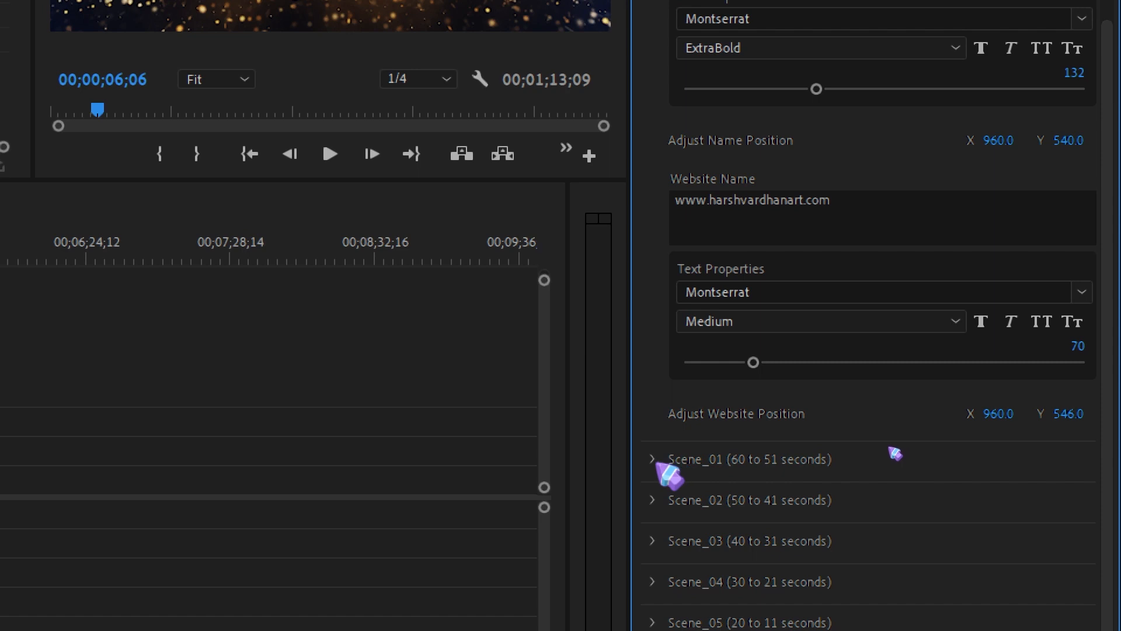
Expand Scene_01, preview the countdown and set the logo scale to 77% with Y 384
{"action": "left_click", "coordinate": [651, 458]}
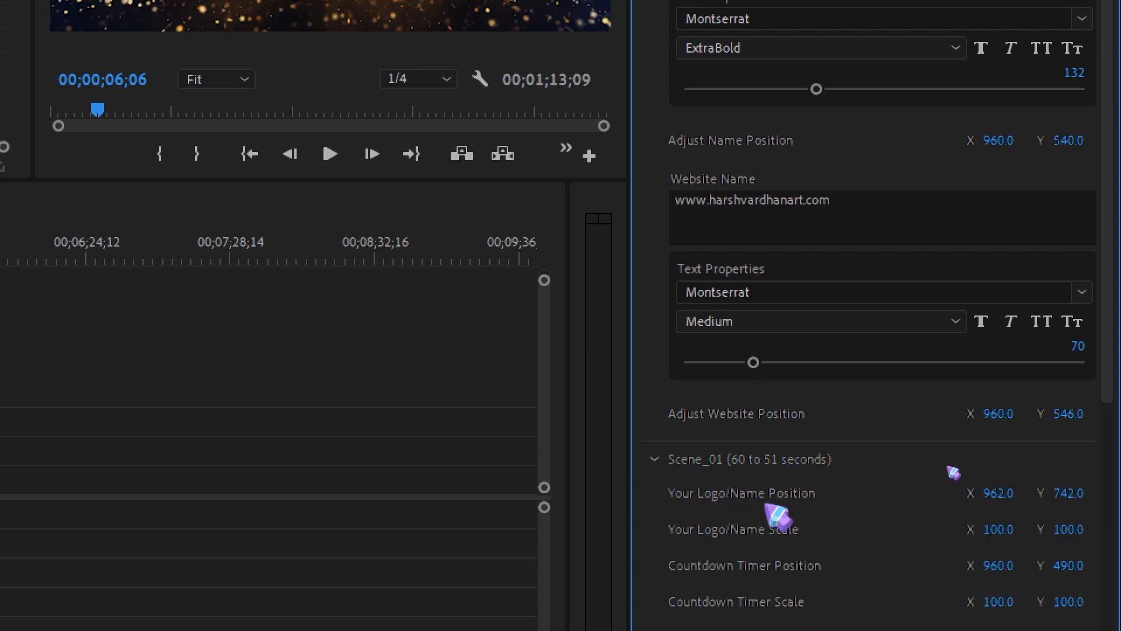
{"action": "scroll", "scroll_direction": "down", "scroll_amount": 3}
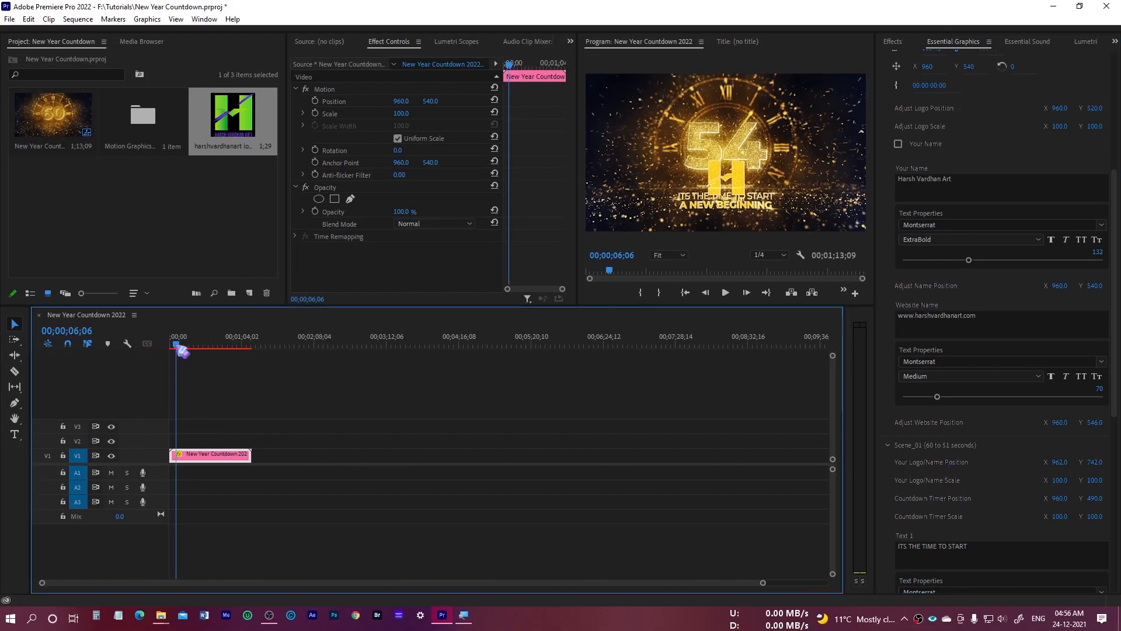
{"action": "key", "text": "ctrl+s"}
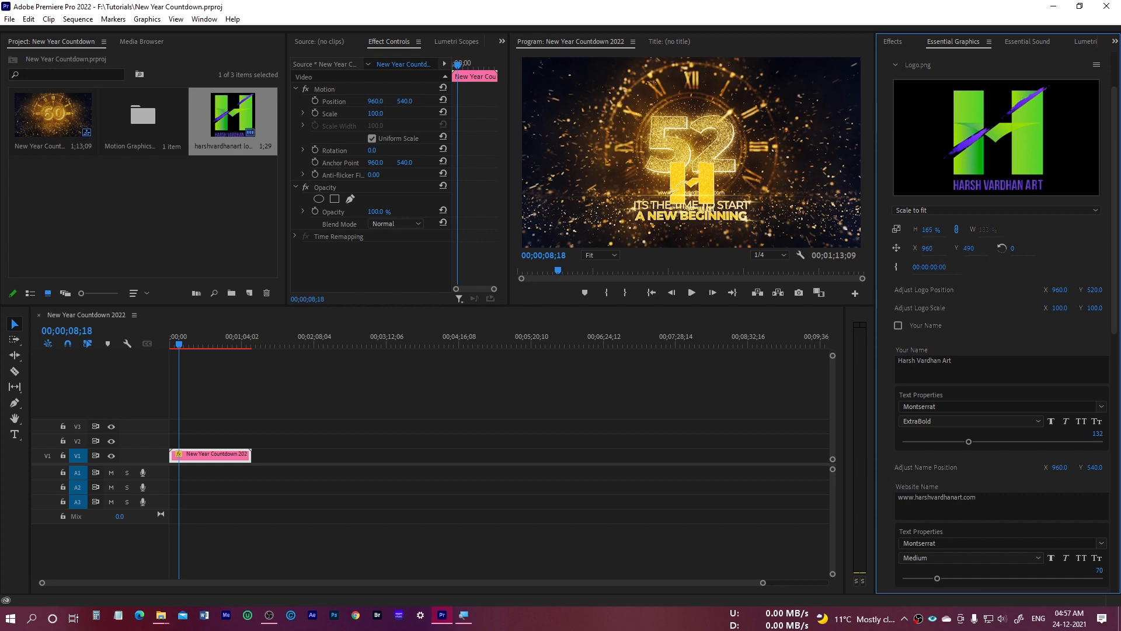
{"action": "double_click", "coordinate": [977, 247]}
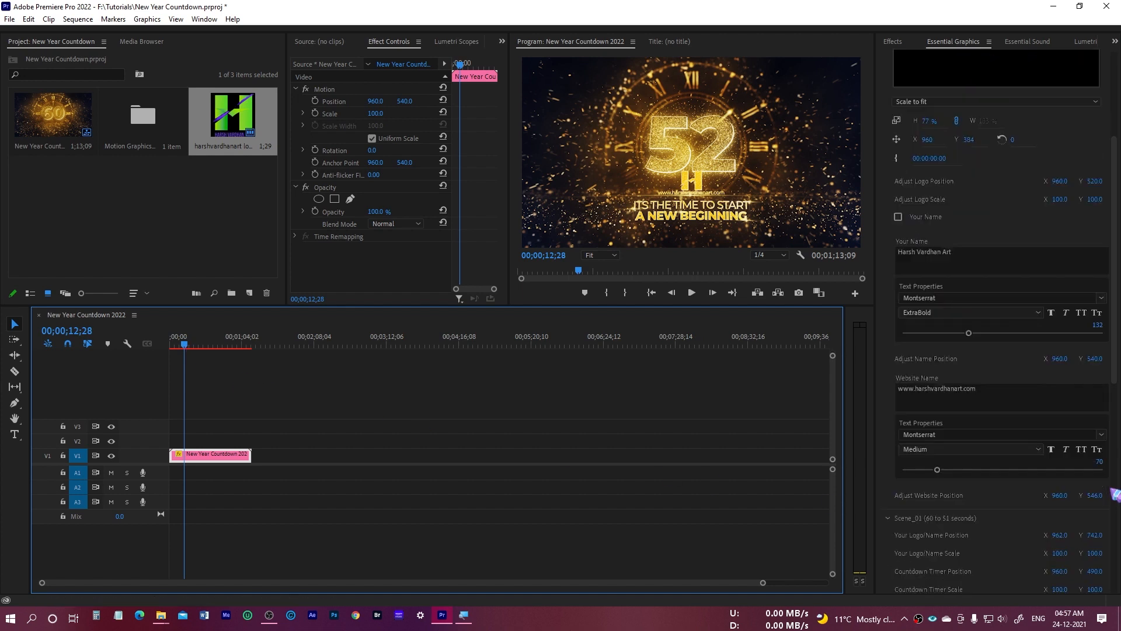
Scroll past the Scene_01 texts, peek into Scene_02, and reach the Scene_17 wishes text
{"action": "scroll", "scroll_direction": "down", "scroll_amount": 3}
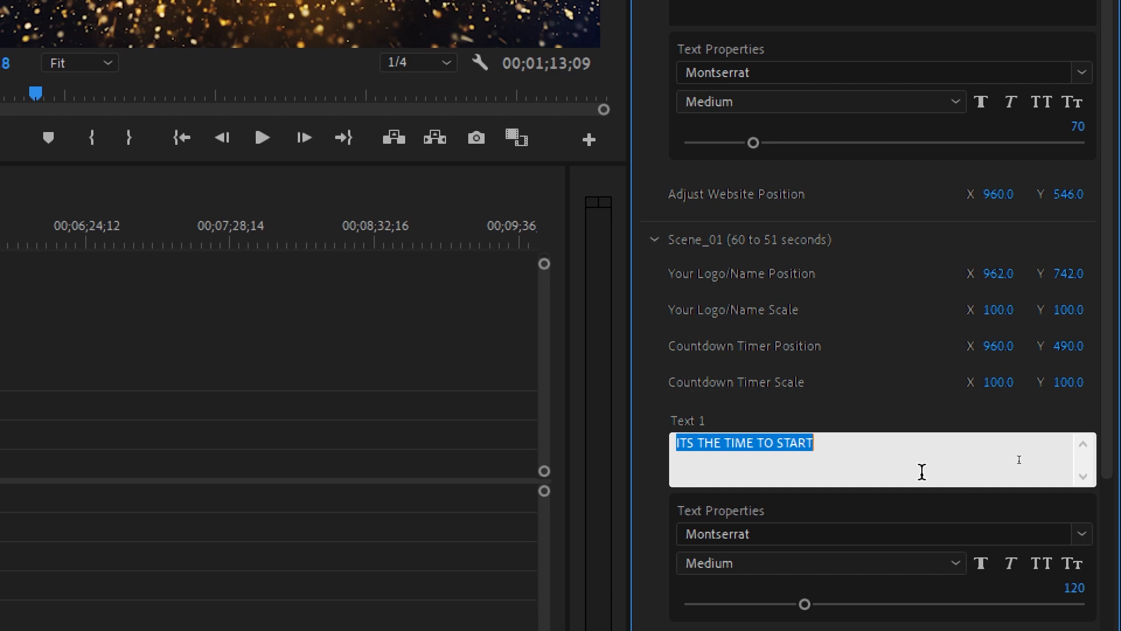
{"action": "mouse_move", "coordinate": [879, 439]}
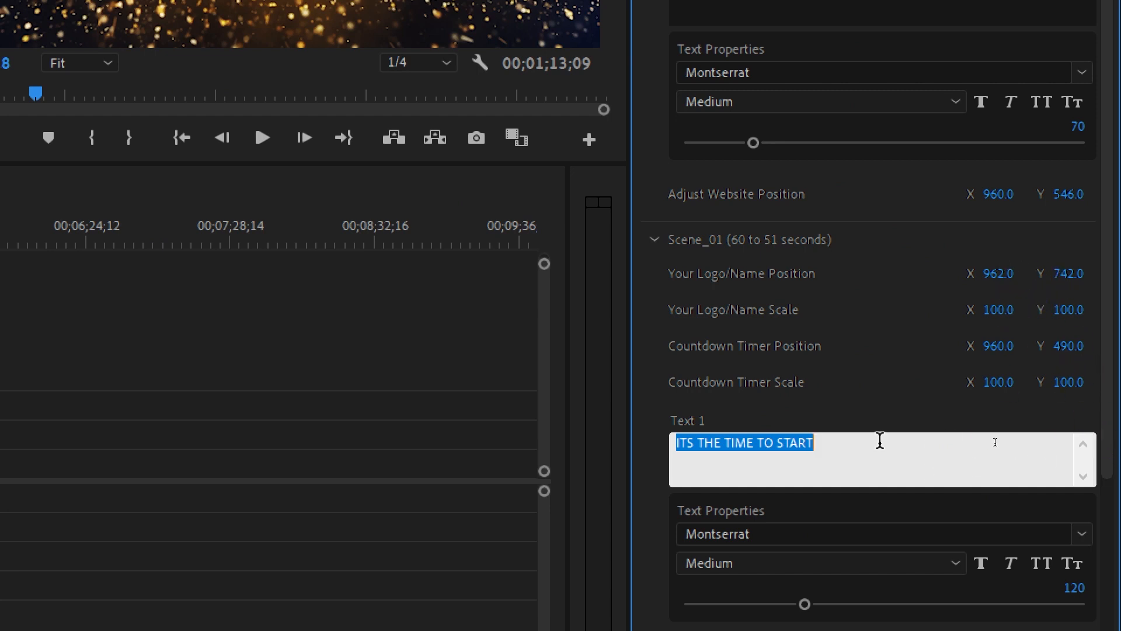
{"action": "scroll", "scroll_direction": "down", "scroll_amount": 3}
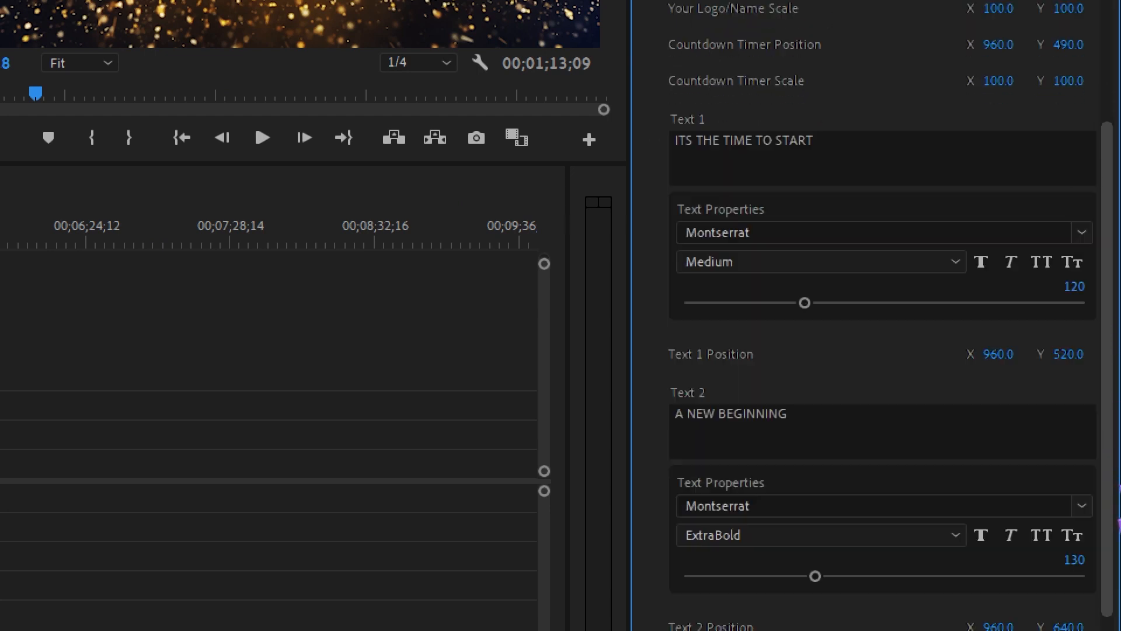
{"action": "scroll", "scroll_direction": "down", "scroll_amount": 3}
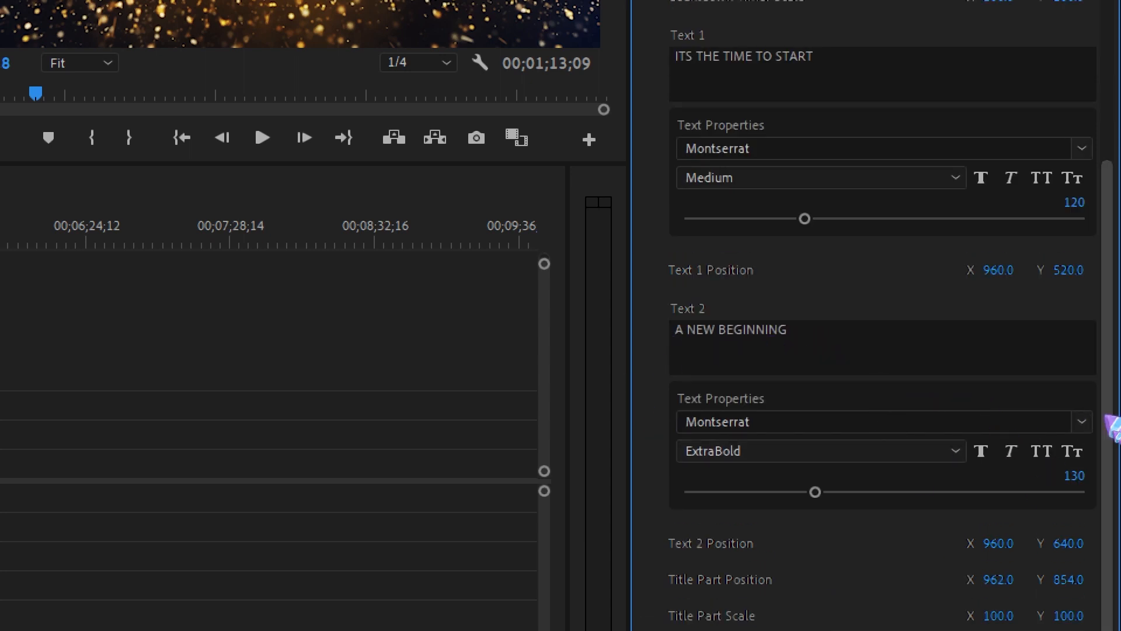
{"action": "scroll", "scroll_direction": "down", "scroll_amount": 3}
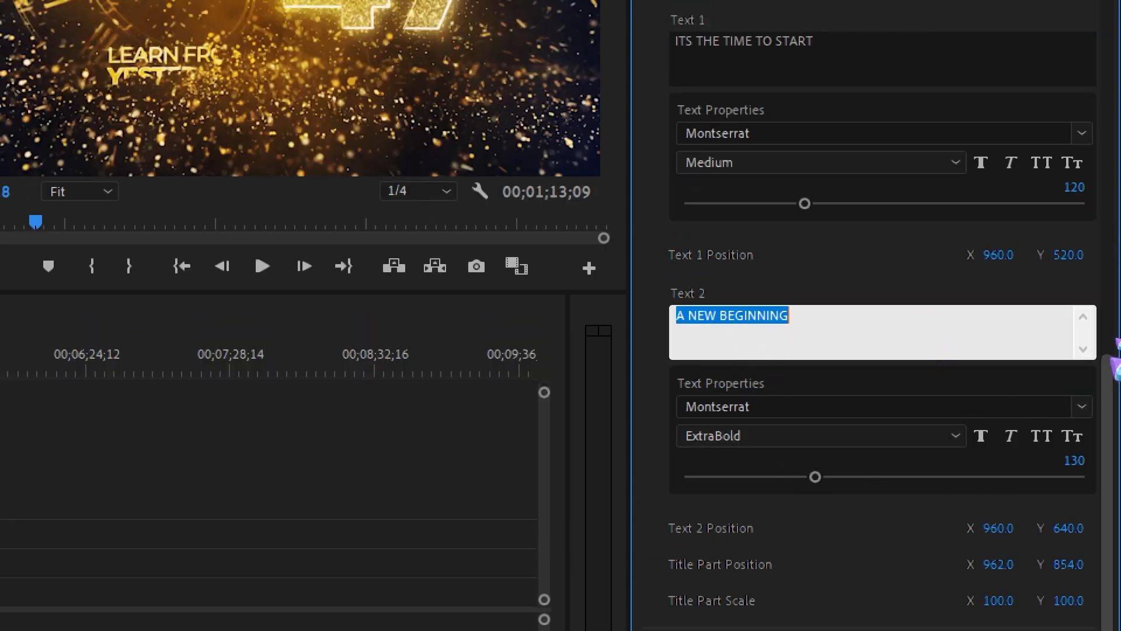
{"action": "scroll", "scroll_direction": "down", "scroll_amount": 3}
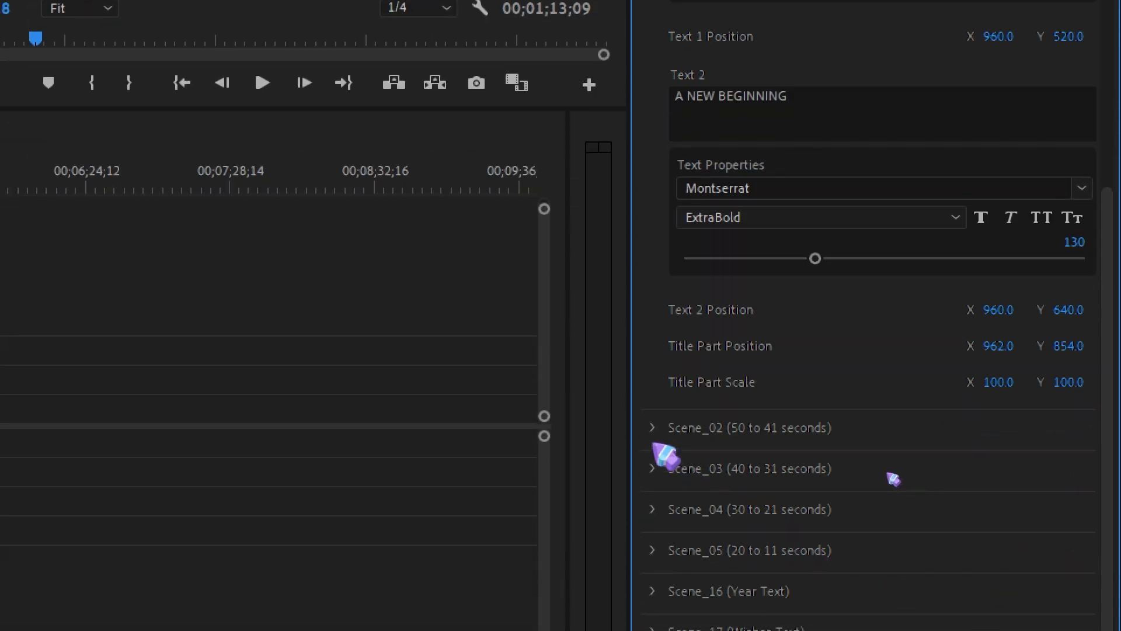
{"action": "left_click", "coordinate": [651, 427]}
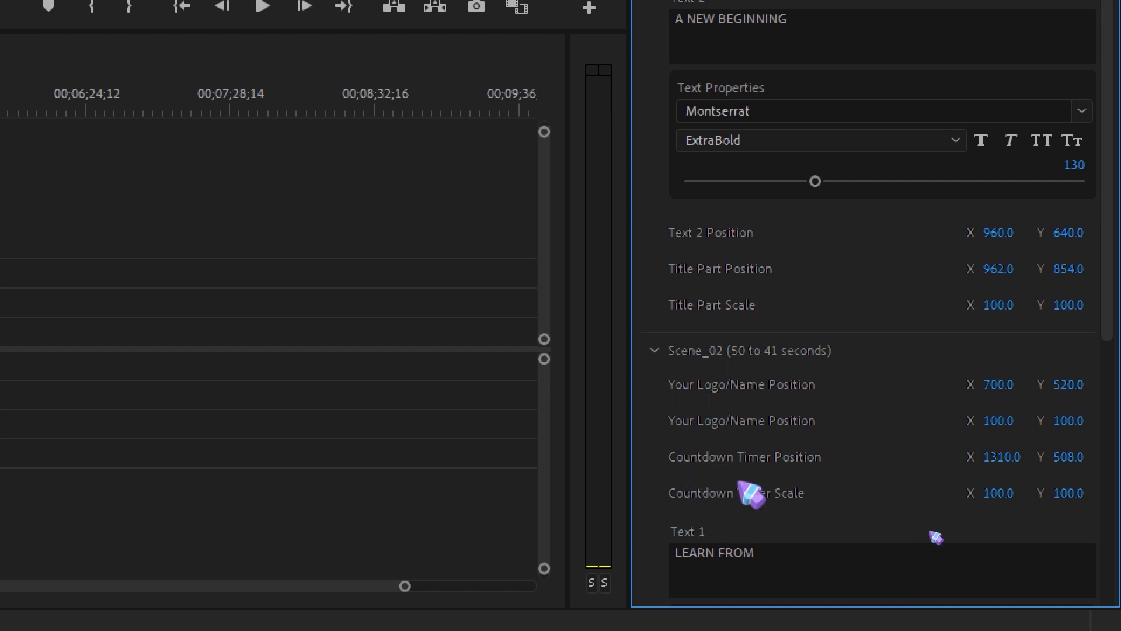
{"action": "mouse_move", "coordinate": [658, 390]}
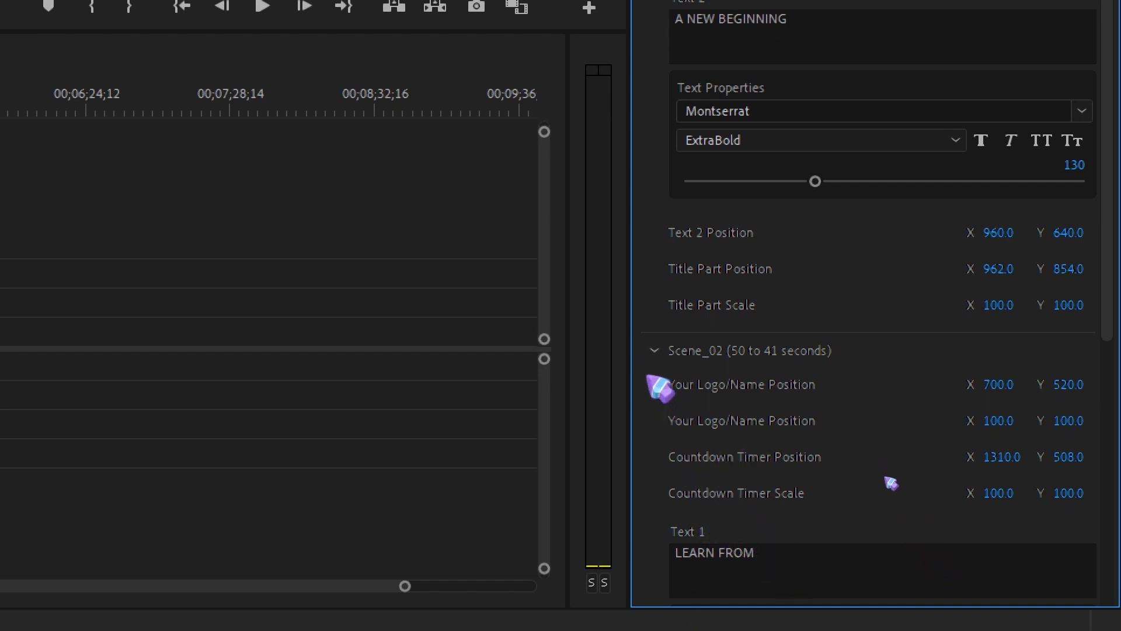
{"action": "left_click", "coordinate": [654, 349]}
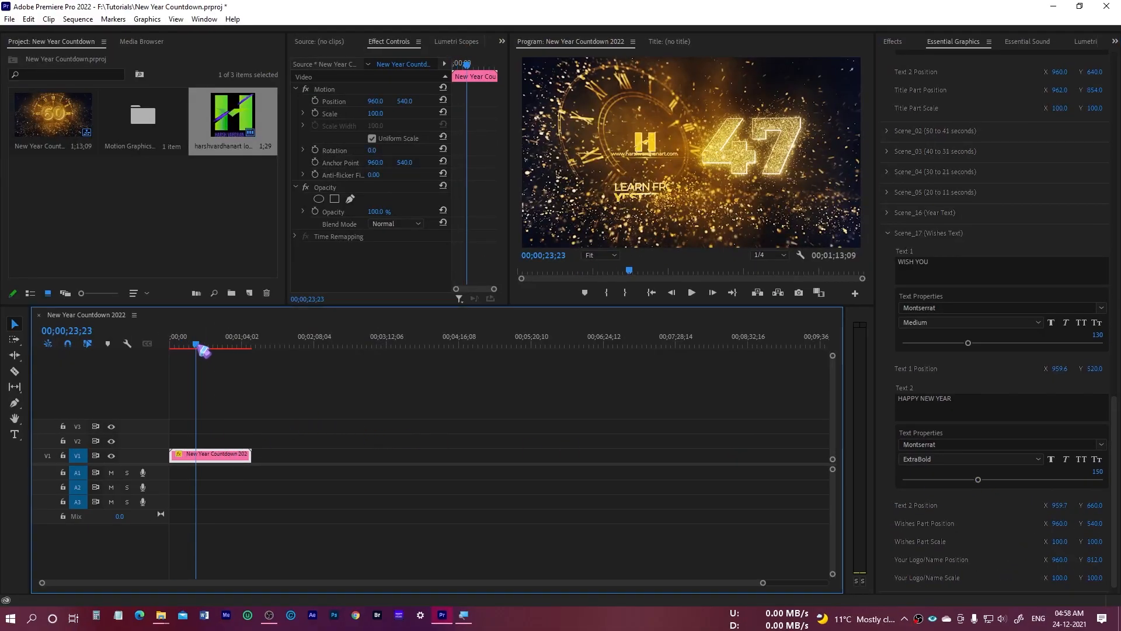
Play back the customized countdown sequence in the Program Monitor to review the scenes
{"action": "key", "text": "ctrl+s"}
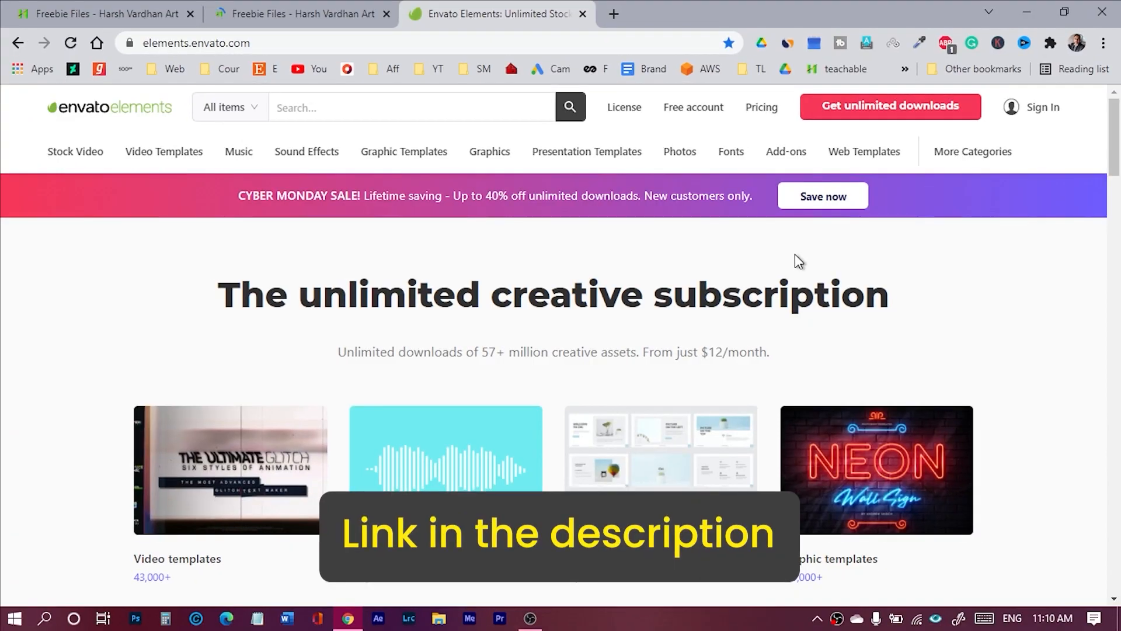
{"action": "left_click", "coordinate": [164, 151]}
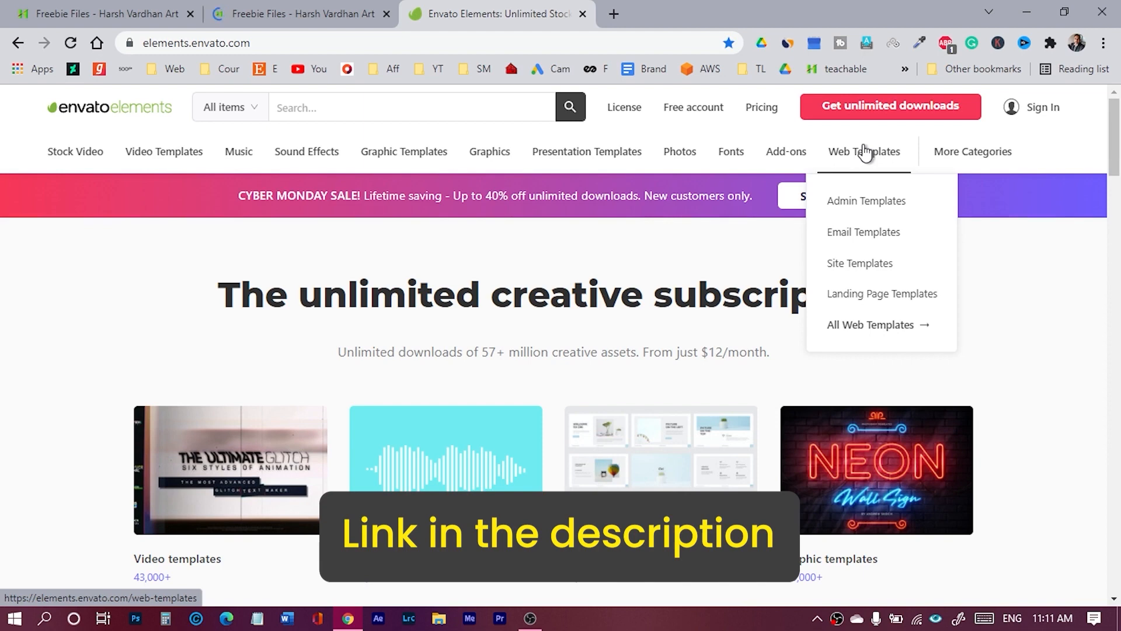
{"action": "mouse_move", "coordinate": [1015, 311]}
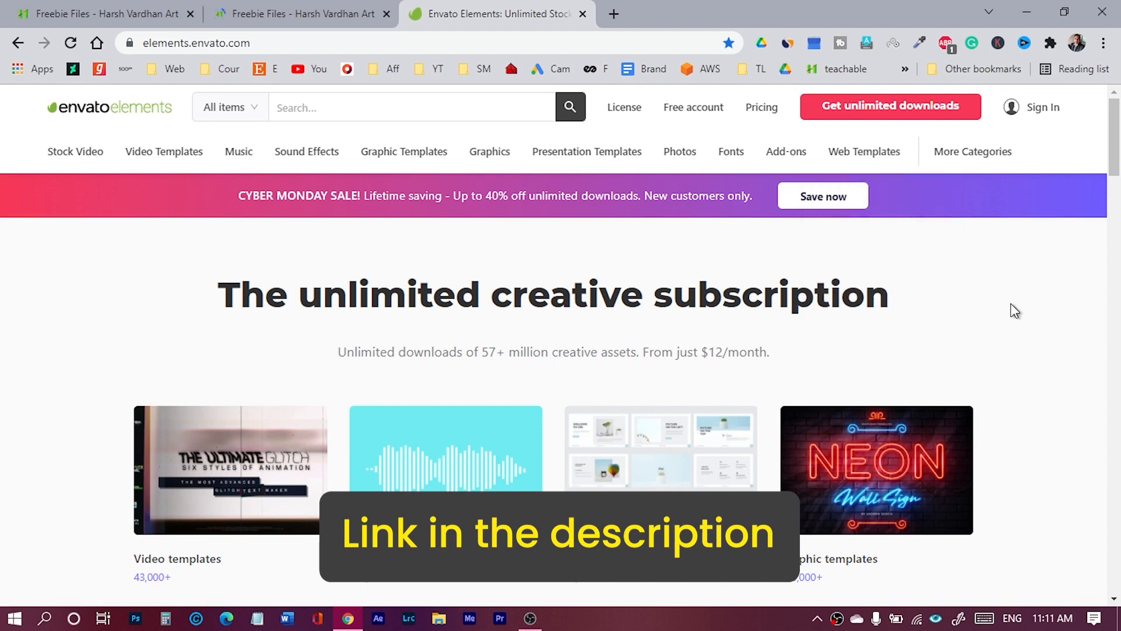
{"action": "left_click", "coordinate": [972, 150]}
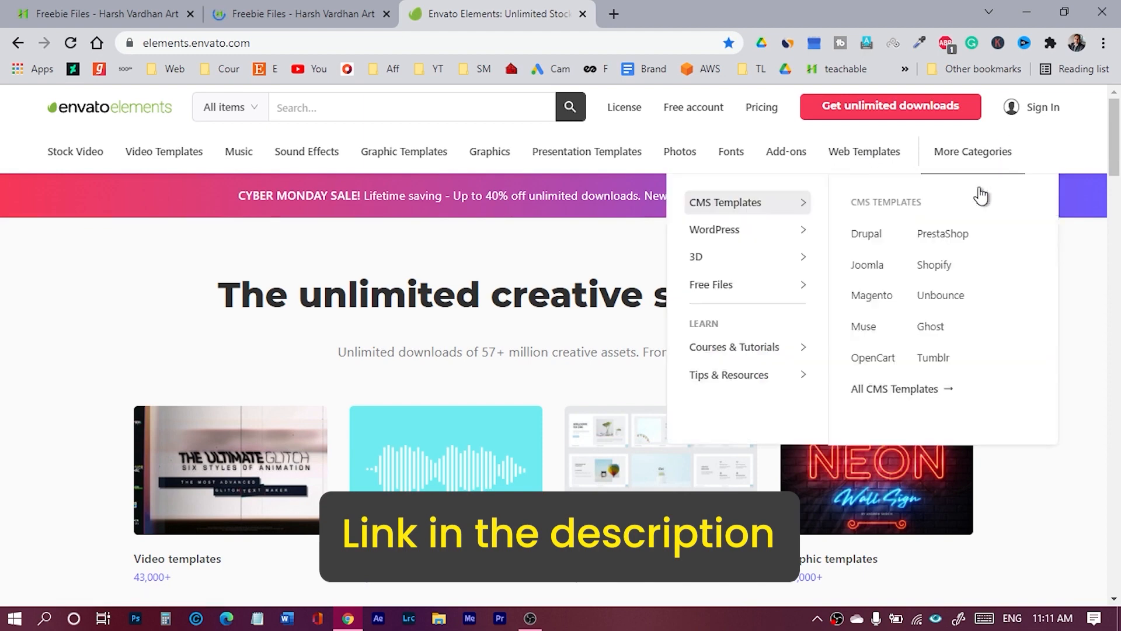
{"action": "mouse_move", "coordinate": [1098, 390]}
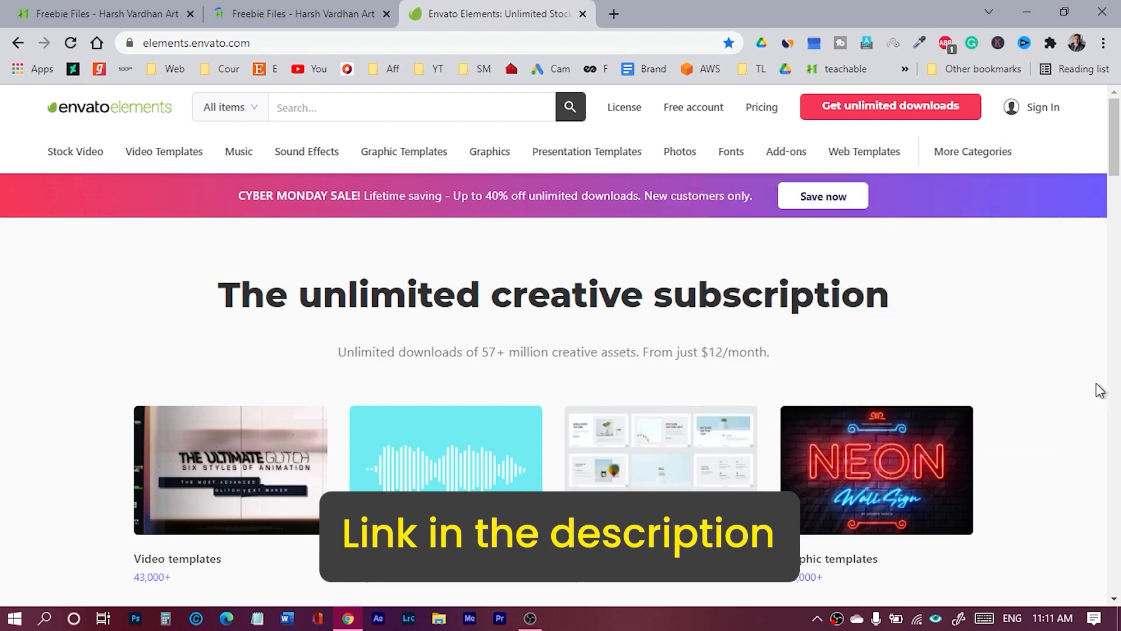
{"action": "left_click", "coordinate": [441, 617]}
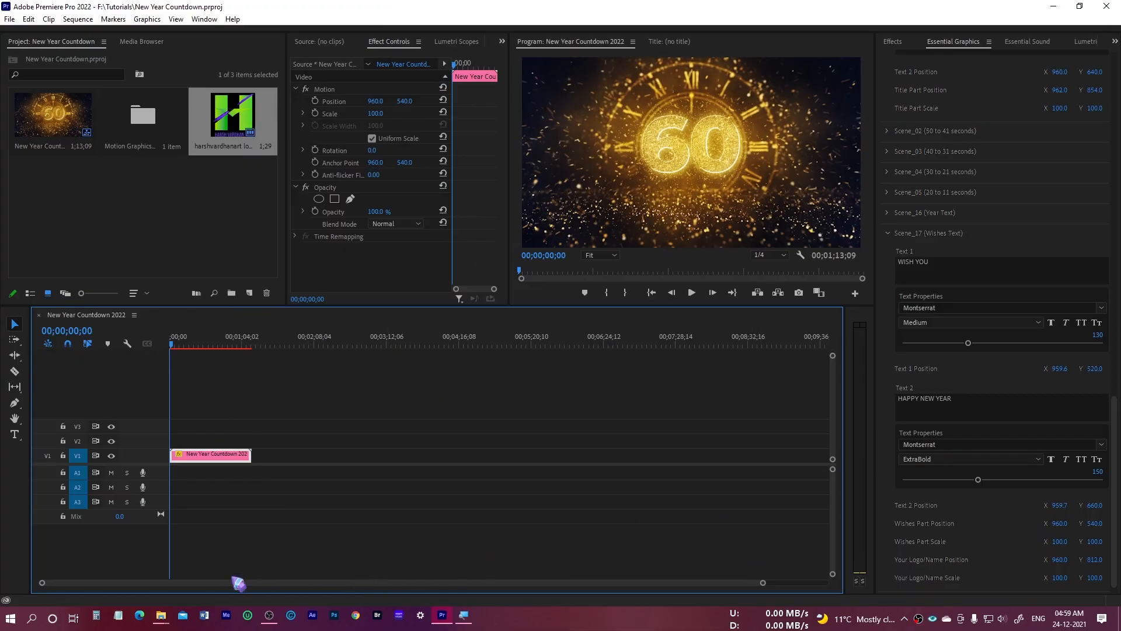